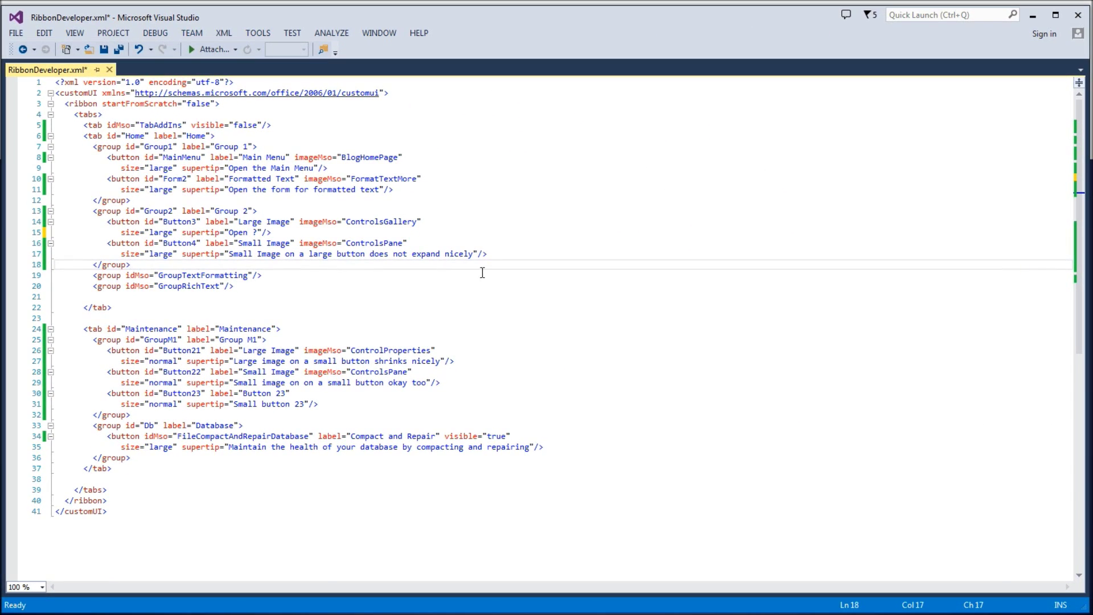
# Step: Review the ribbon XML's idMso, supertip, Group 2 element and Main Menu imageMso attributes
pyautogui.click(155, 436)
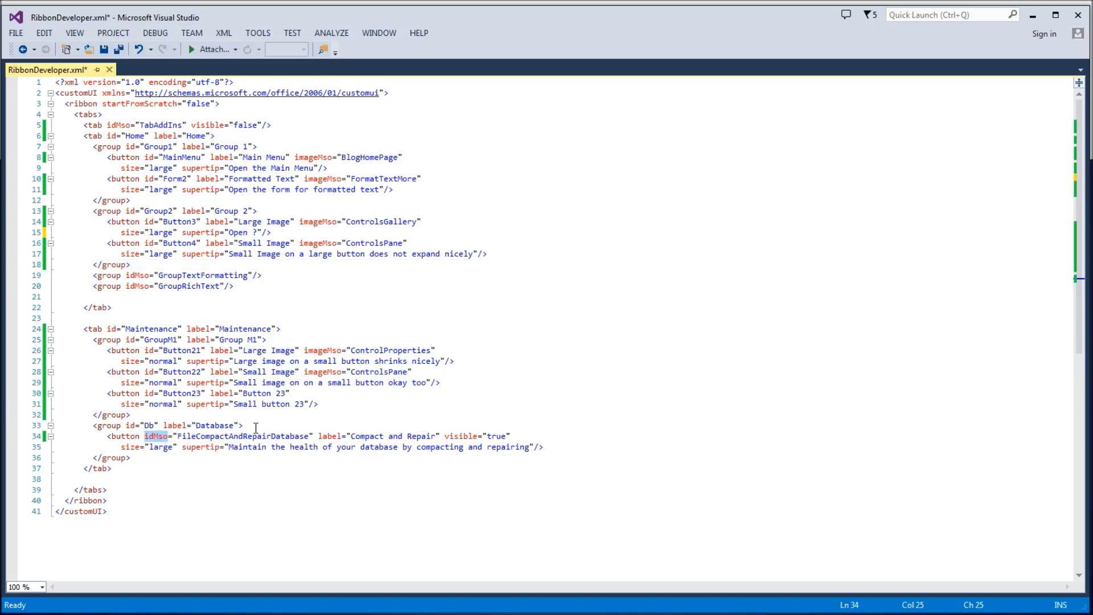
pyautogui.moveTo(381, 135)
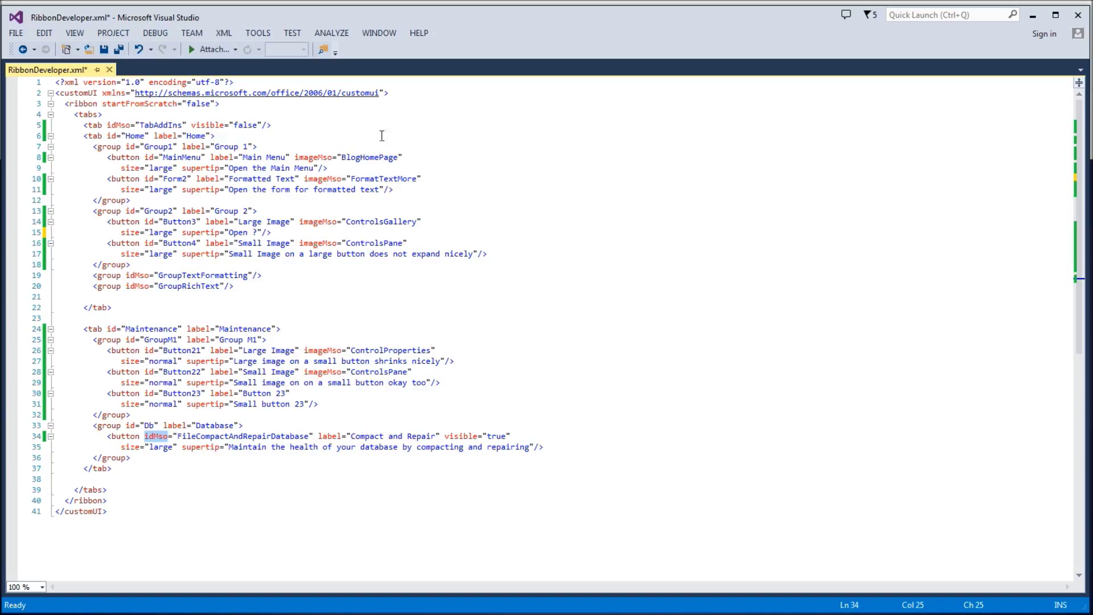
pyautogui.doubleClick(313, 158)
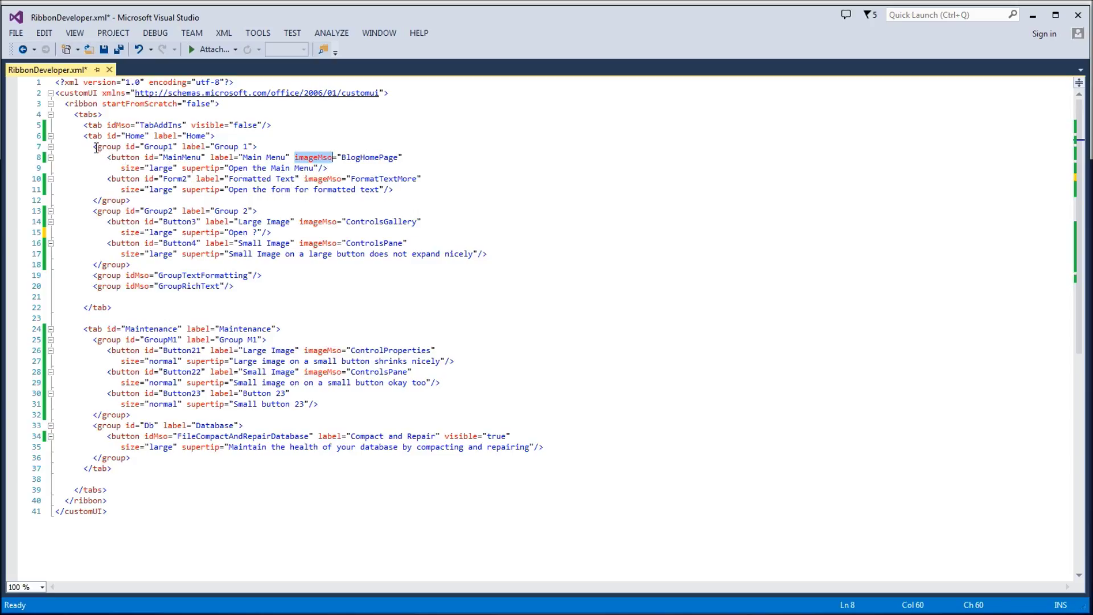
pyautogui.moveTo(202, 168)
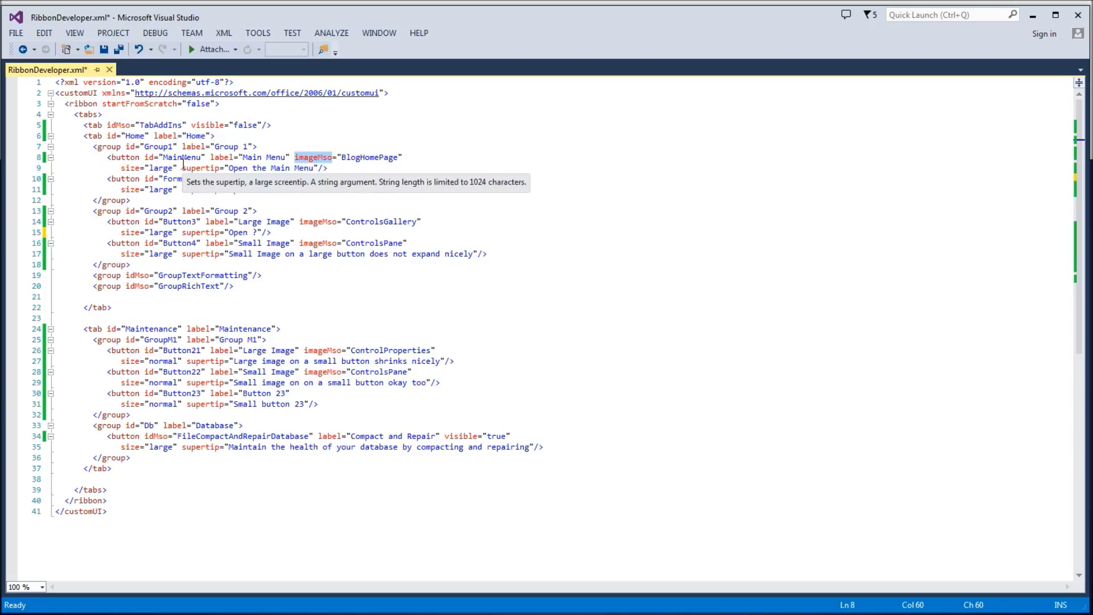
pyautogui.click(108, 146)
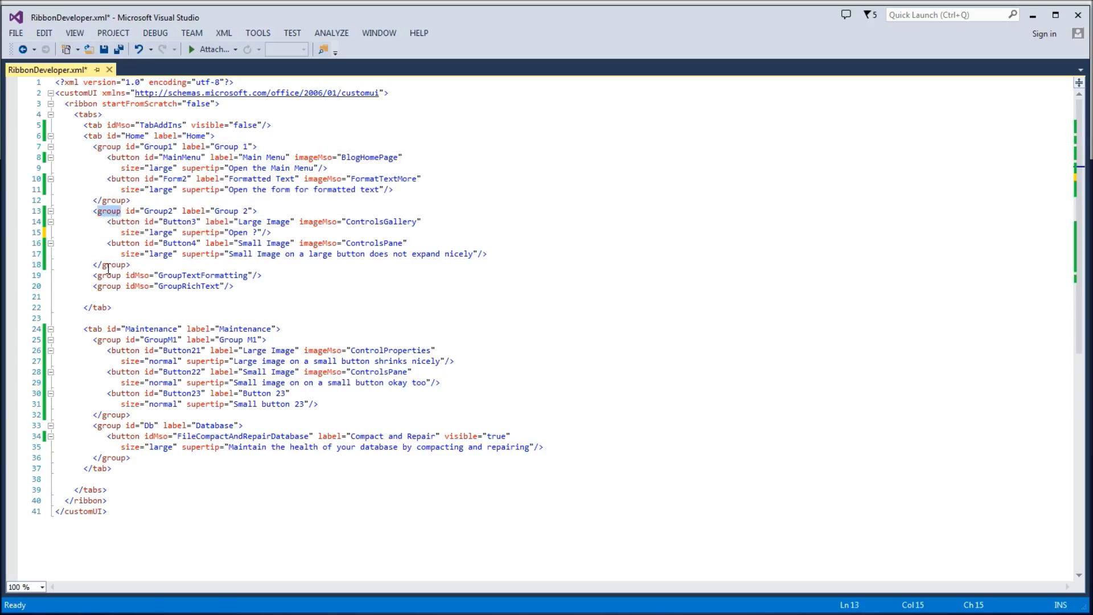
pyautogui.doubleClick(108, 274)
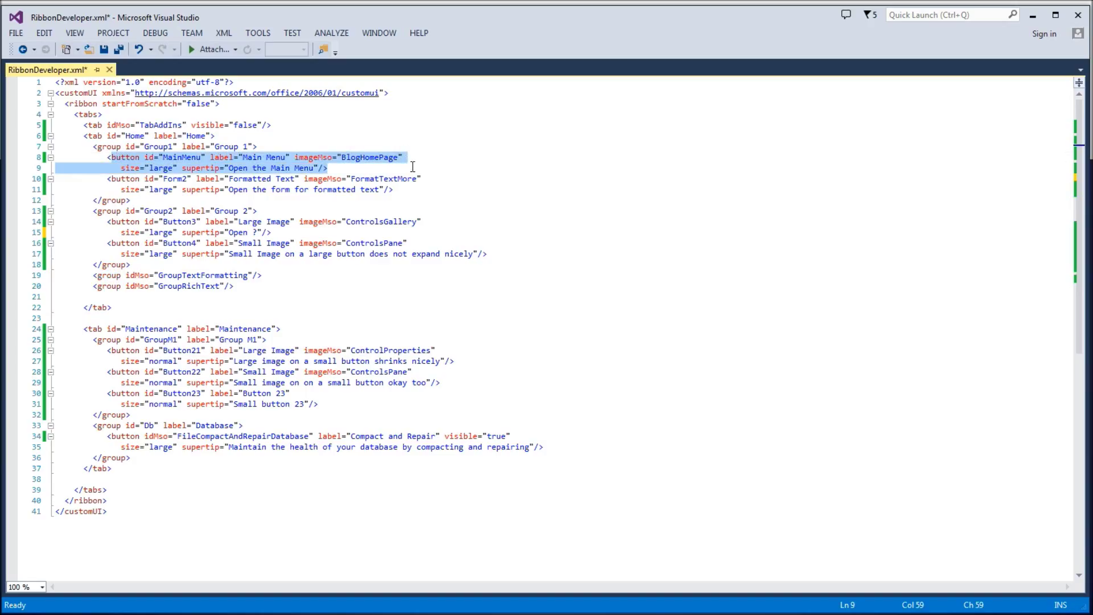
pyautogui.moveTo(150, 159)
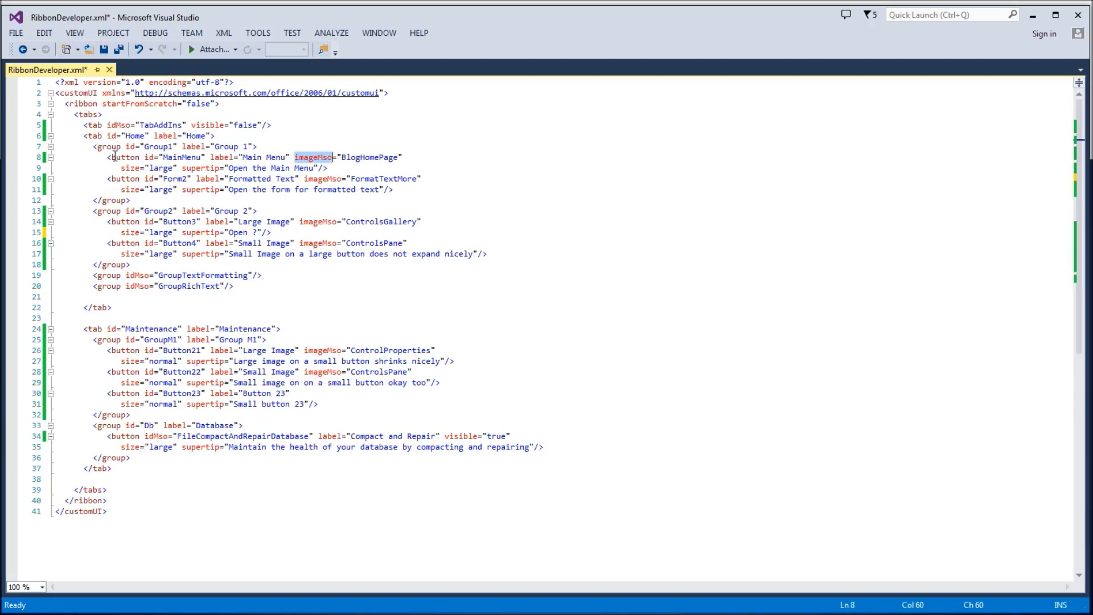
pyautogui.click(316, 167)
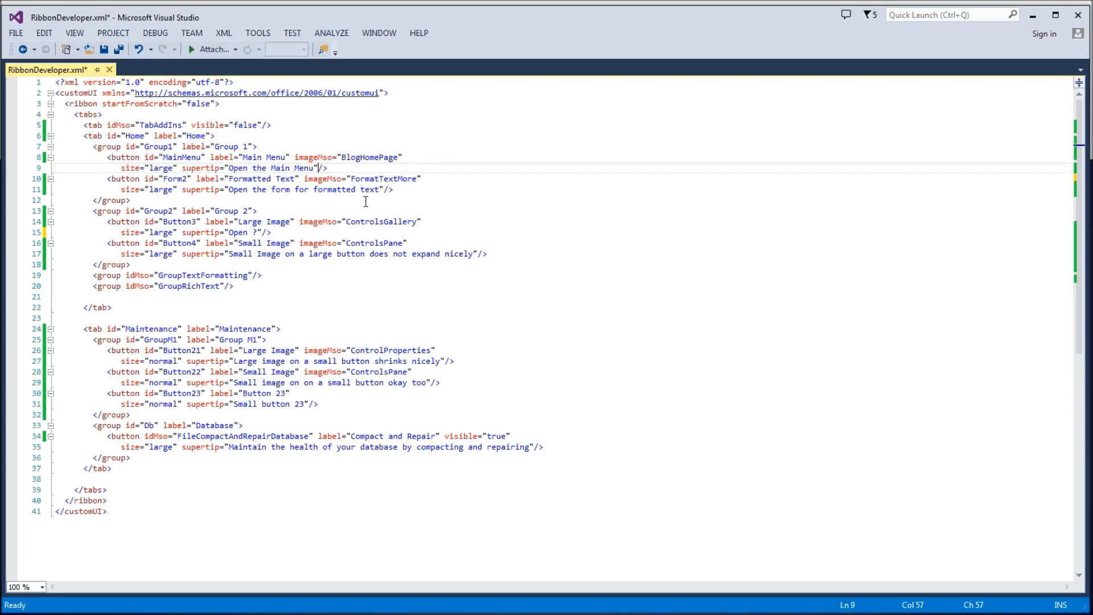
# Step: Open the Office 2007 icon gallery workbook and read its note on where the gallery appears
pyautogui.doubleClick(354, 157)
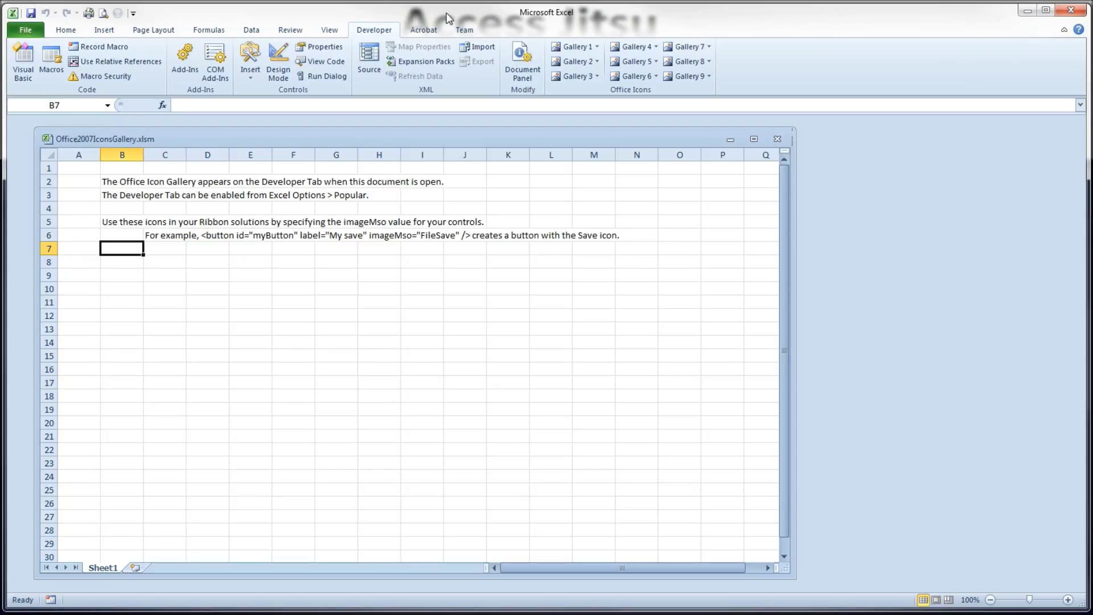
pyautogui.moveTo(256, 32)
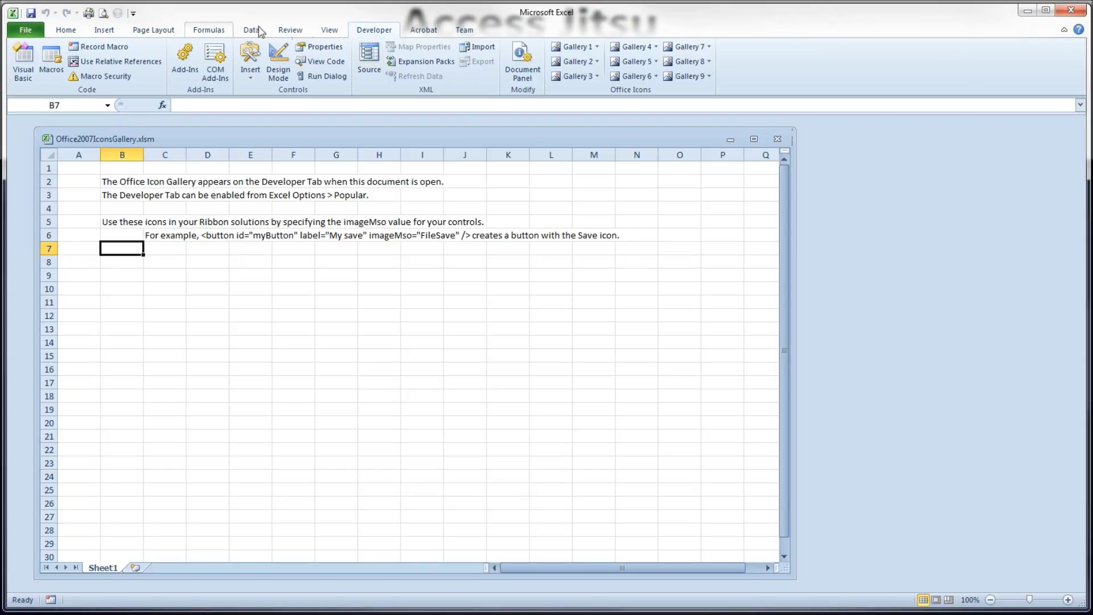
pyautogui.moveTo(159, 191)
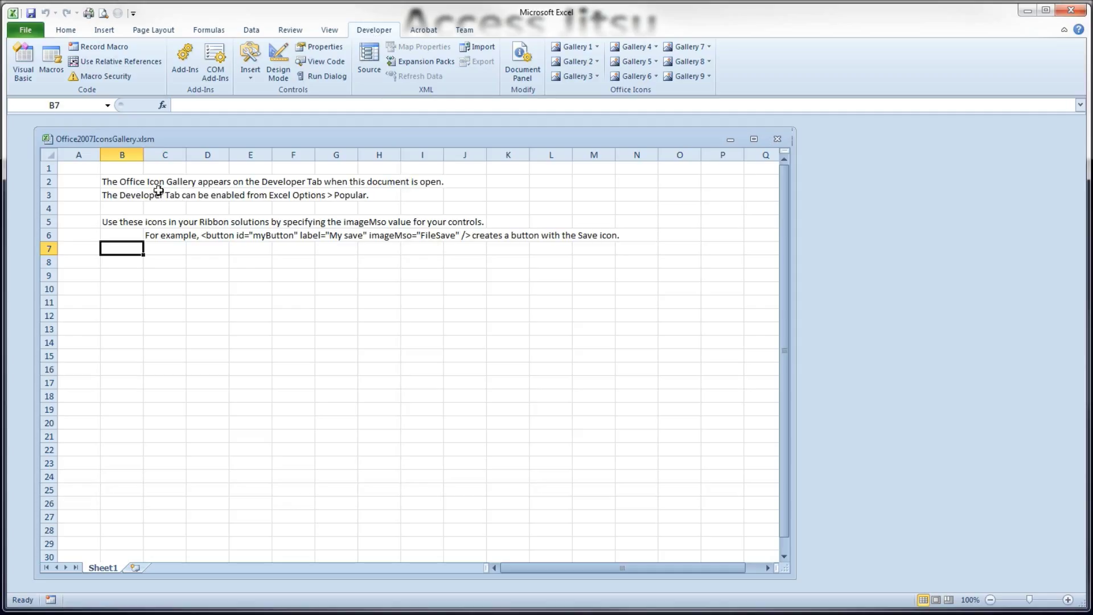
pyautogui.click(122, 181)
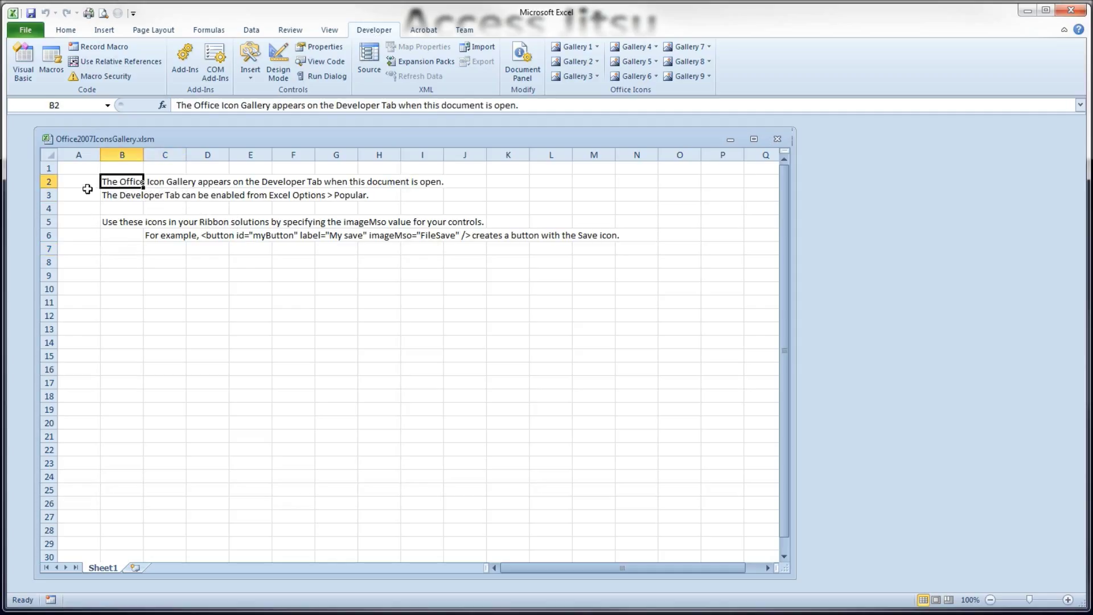
pyautogui.click(78, 182)
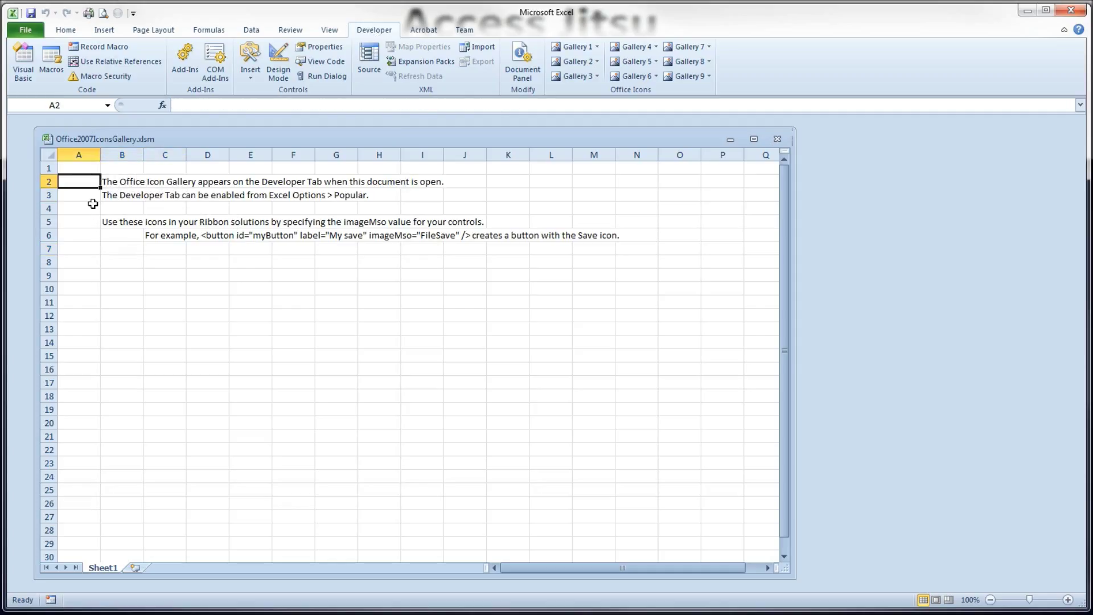
pyautogui.moveTo(116, 201)
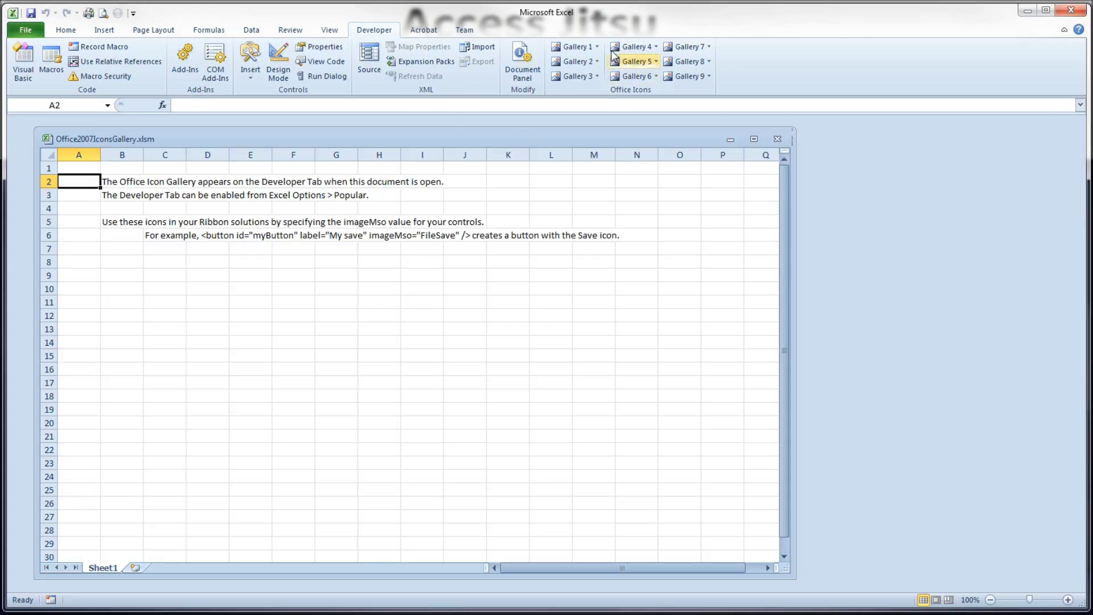
pyautogui.moveTo(574, 46)
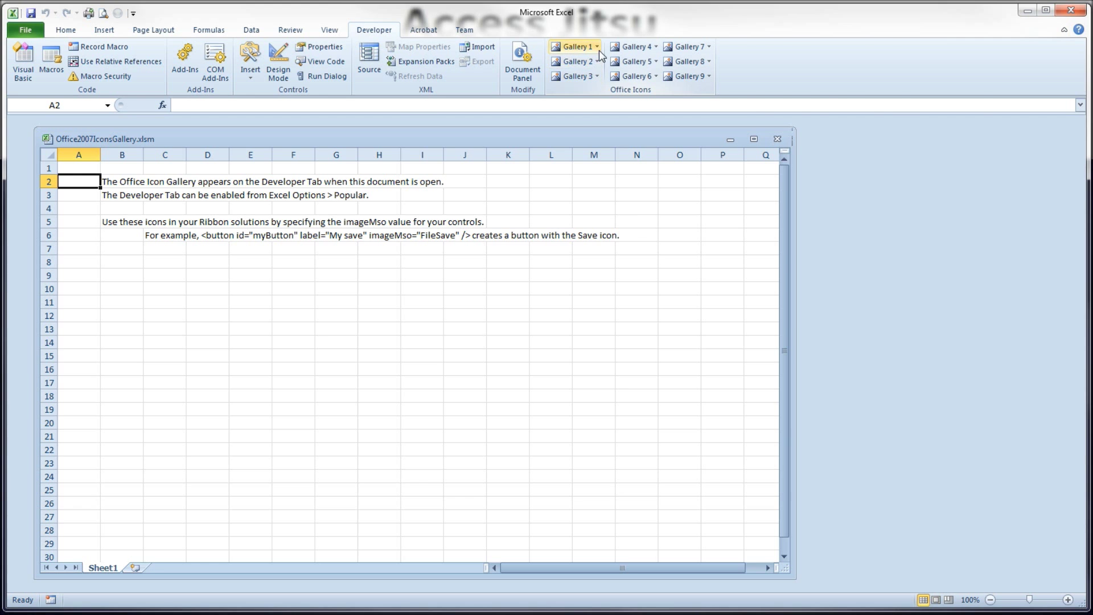
# Step: Browse Gallery 1 and Gallery 4 of Office icons, ending with Gallery 1 open
pyautogui.click(575, 46)
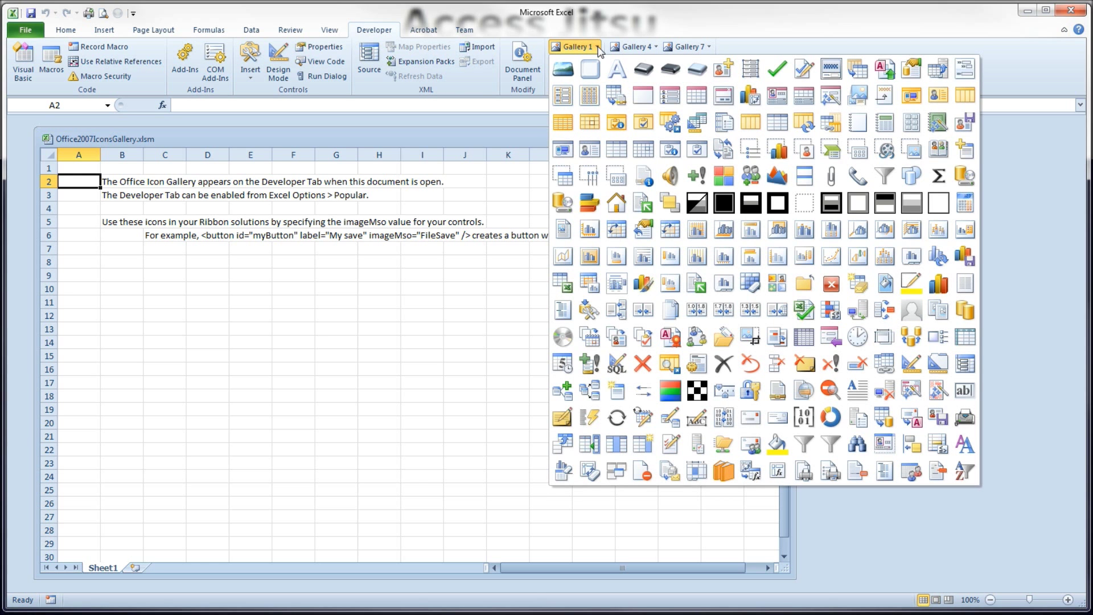
pyautogui.moveTo(648, 47)
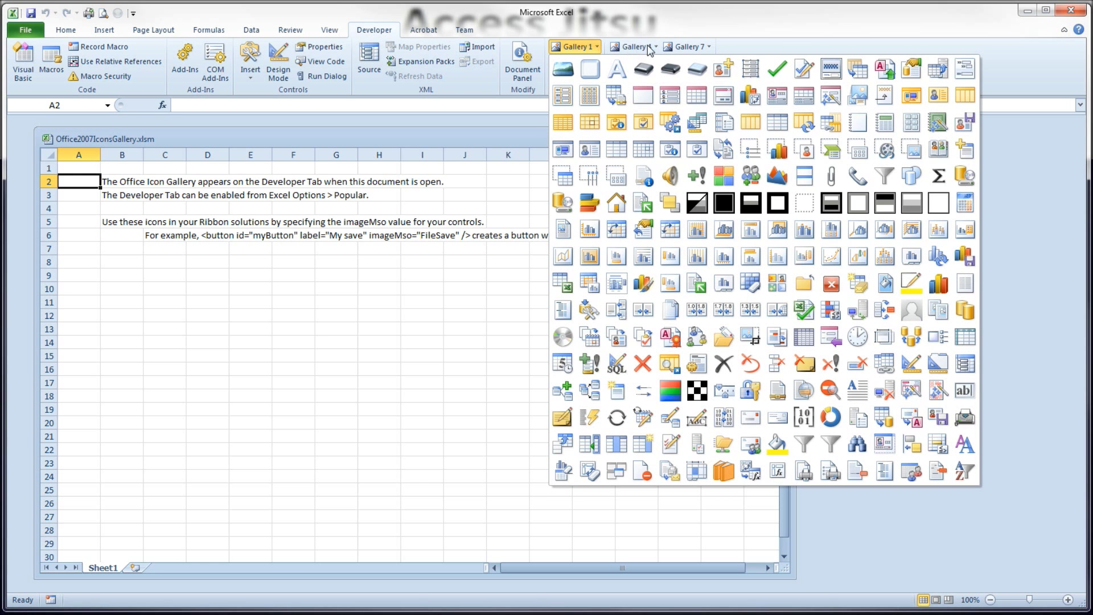
pyautogui.click(633, 46)
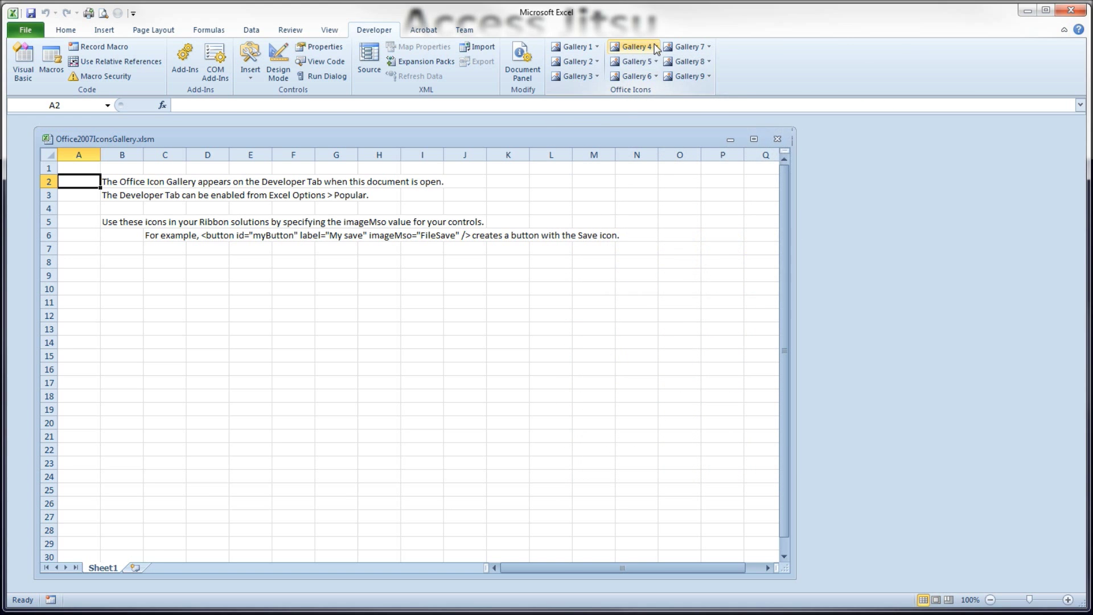
pyautogui.click(574, 46)
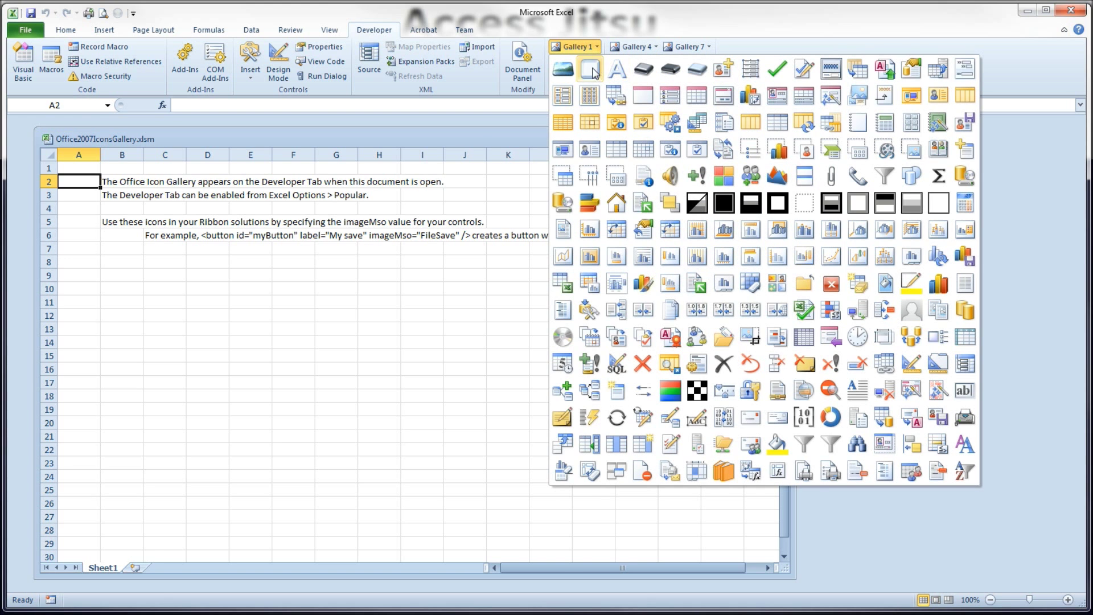
pyautogui.click(631, 46)
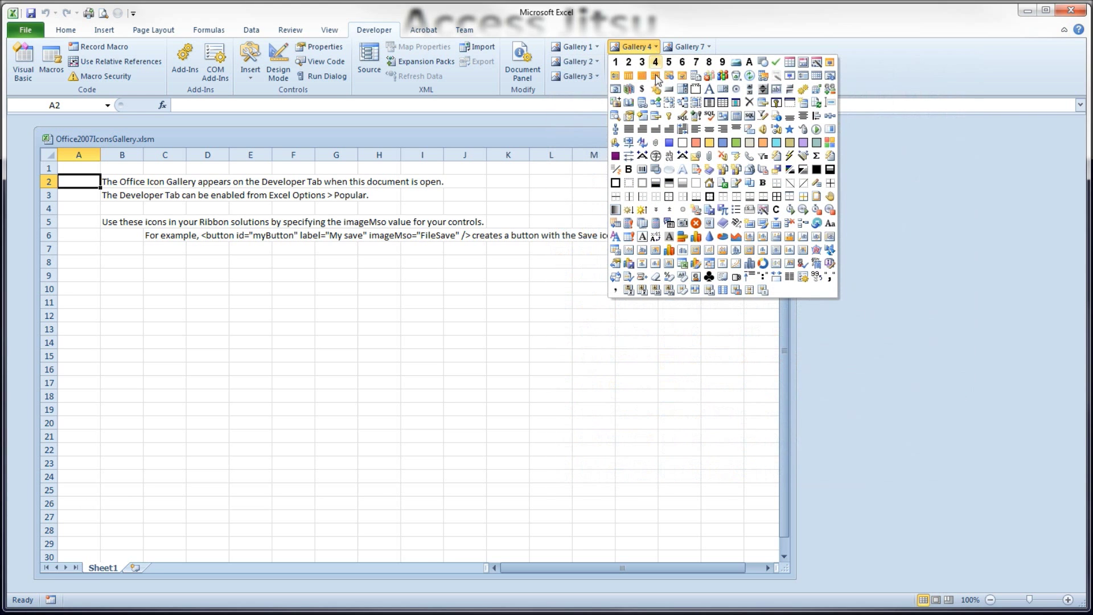
pyautogui.click(573, 46)
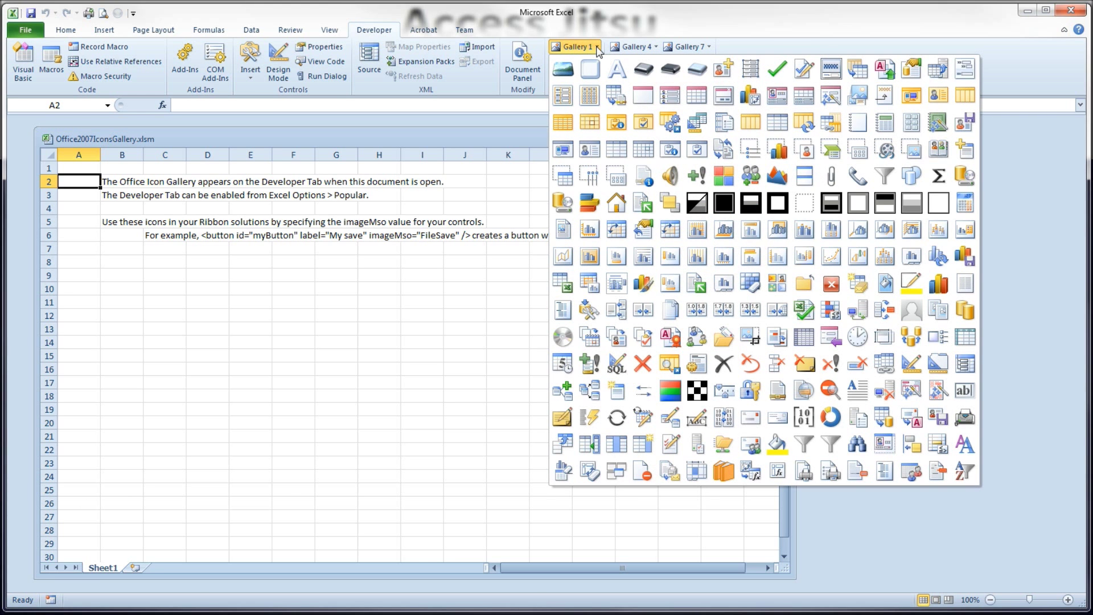
pyautogui.moveTo(643, 122)
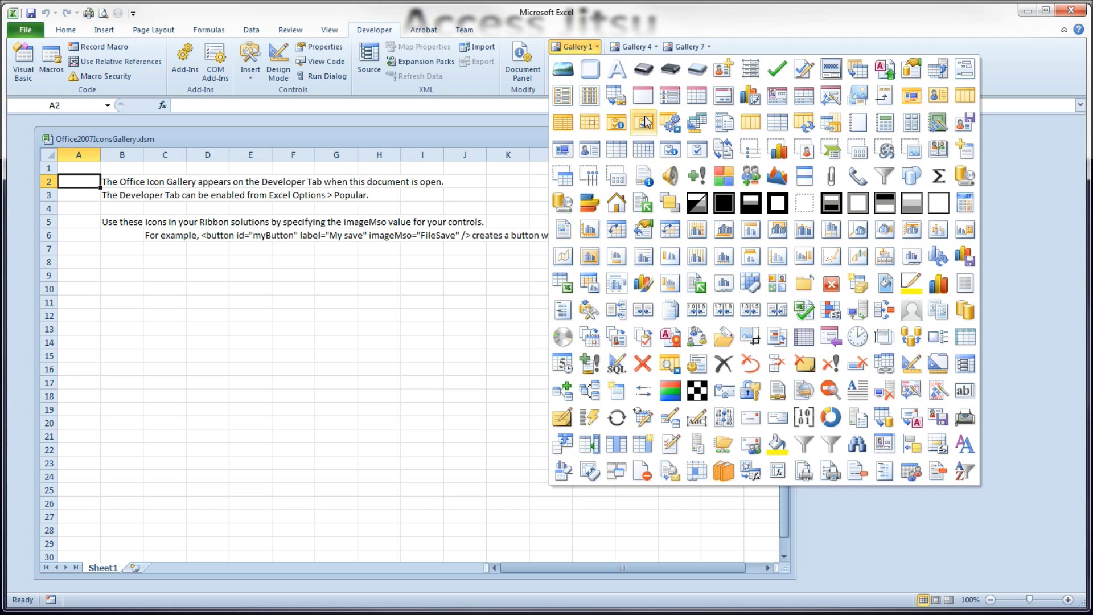
pyautogui.moveTo(670, 148)
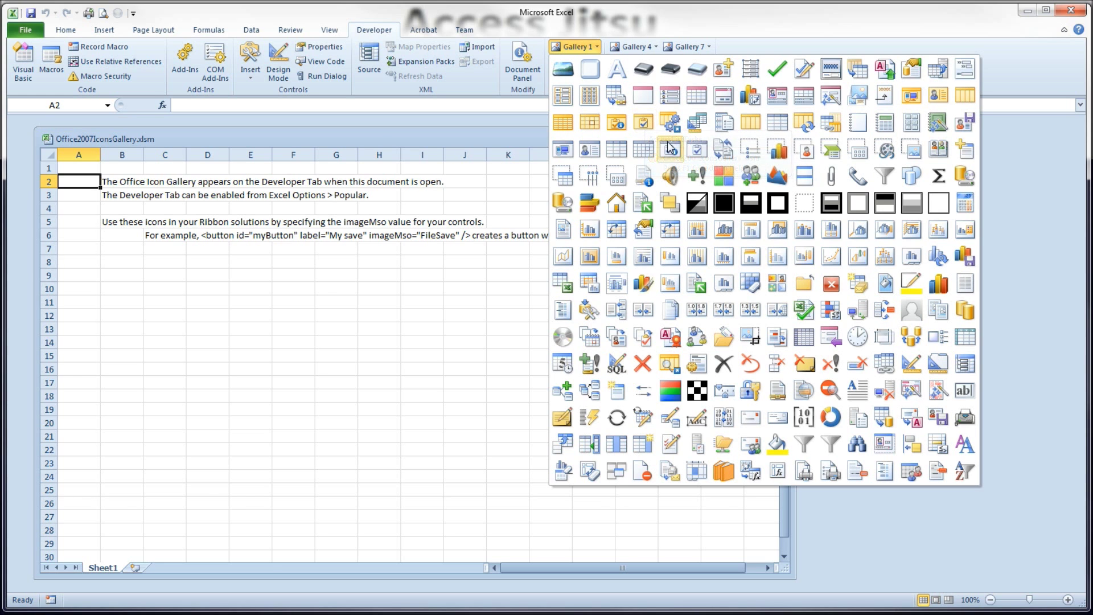
pyautogui.click(574, 46)
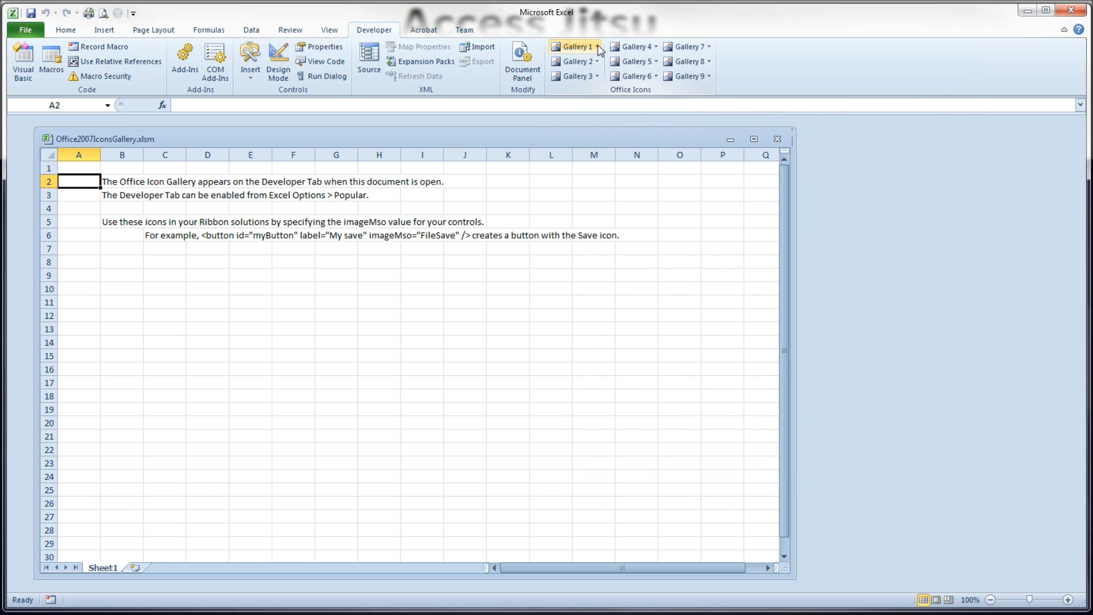
pyautogui.click(573, 46)
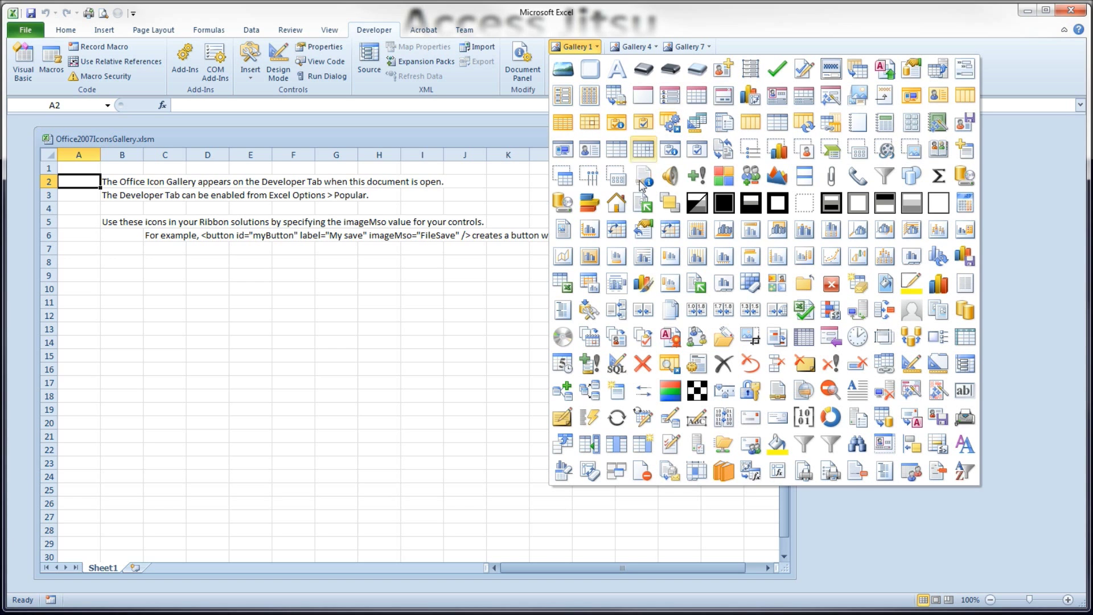
pyautogui.moveTo(723, 282)
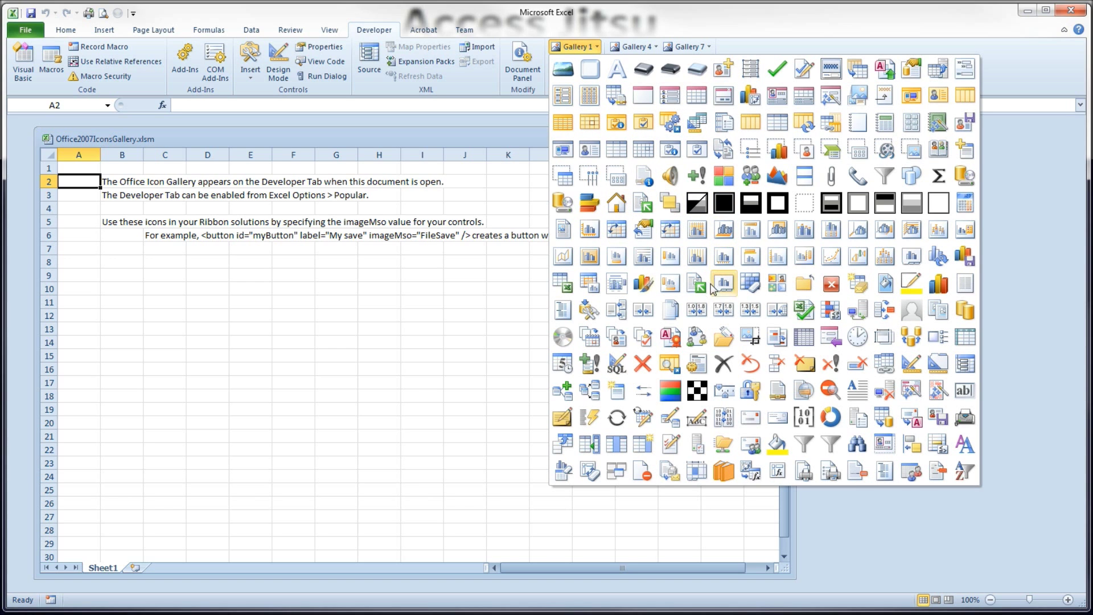
pyautogui.moveTo(722, 310)
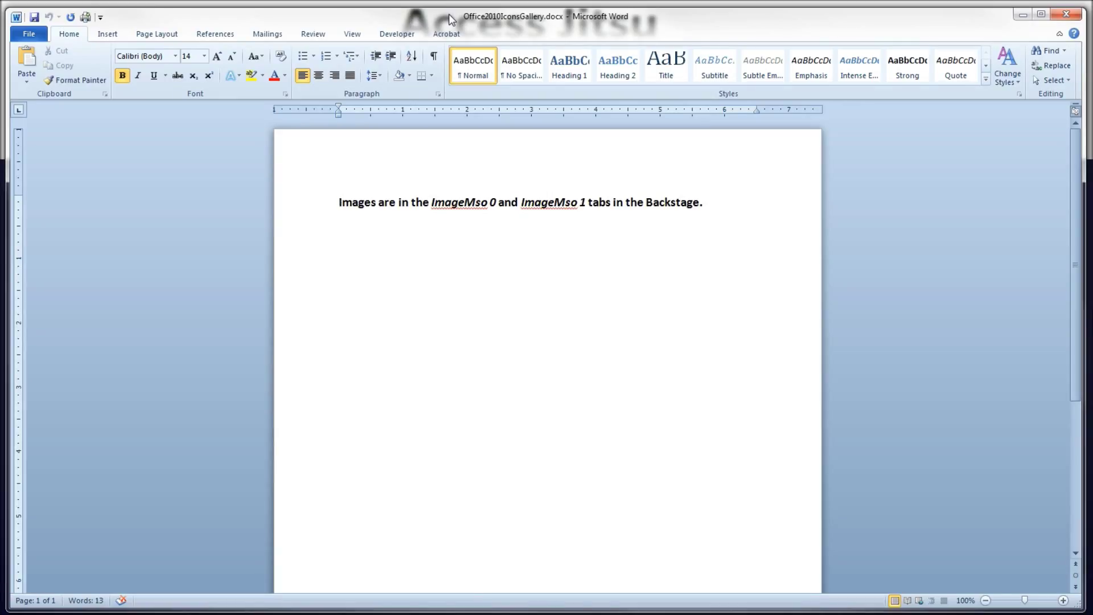
# Step: Show the ImageMso 0 icon gallery from the File backstage of Office2010IconsGallery.docx
pyautogui.click(340, 203)
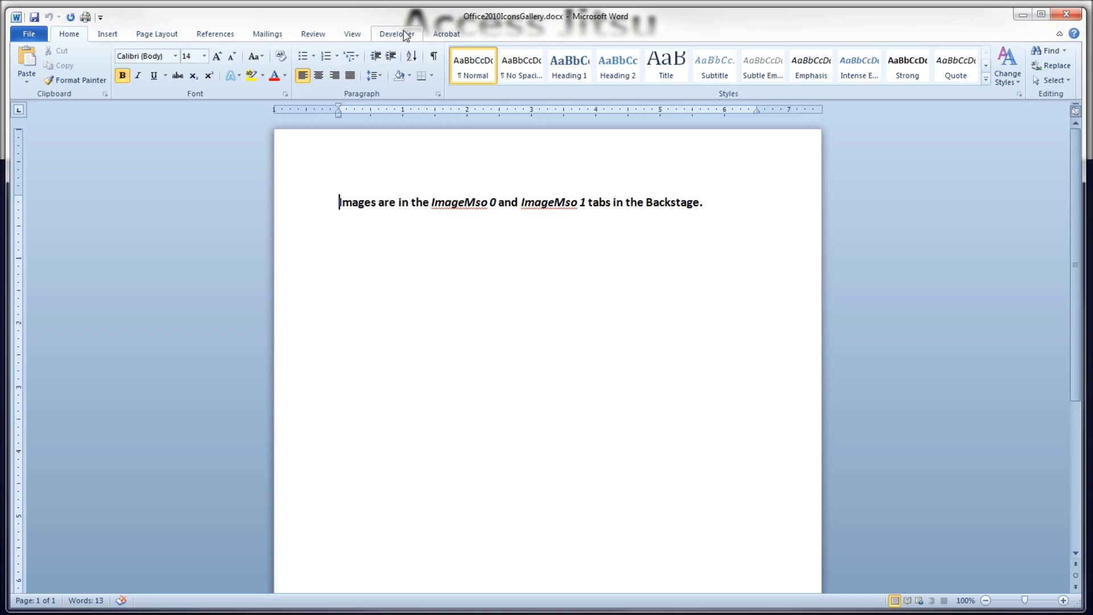
pyautogui.click(28, 33)
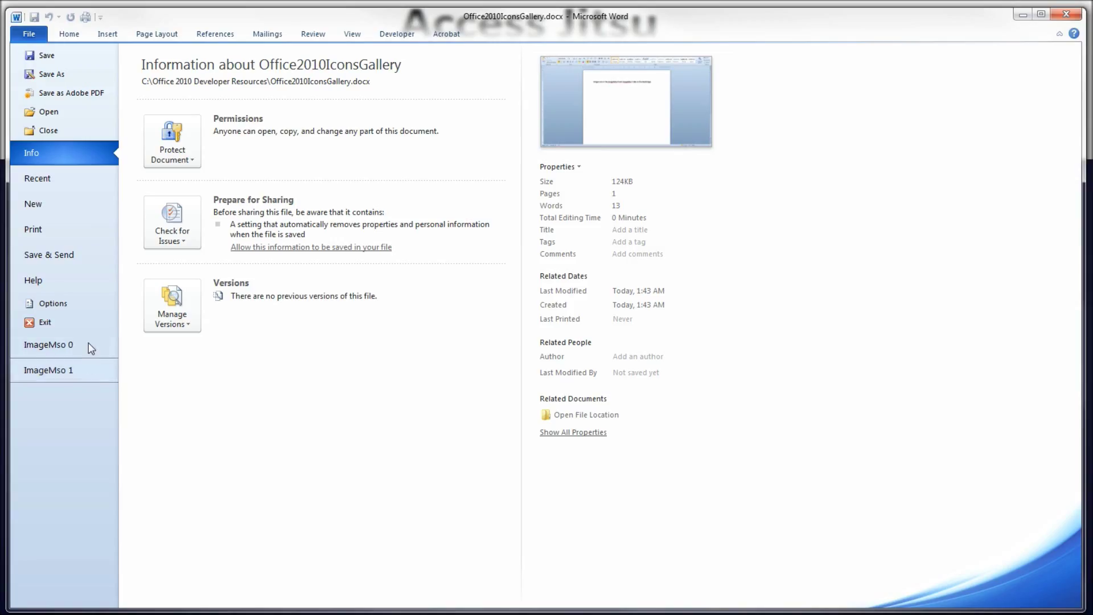
pyautogui.click(47, 345)
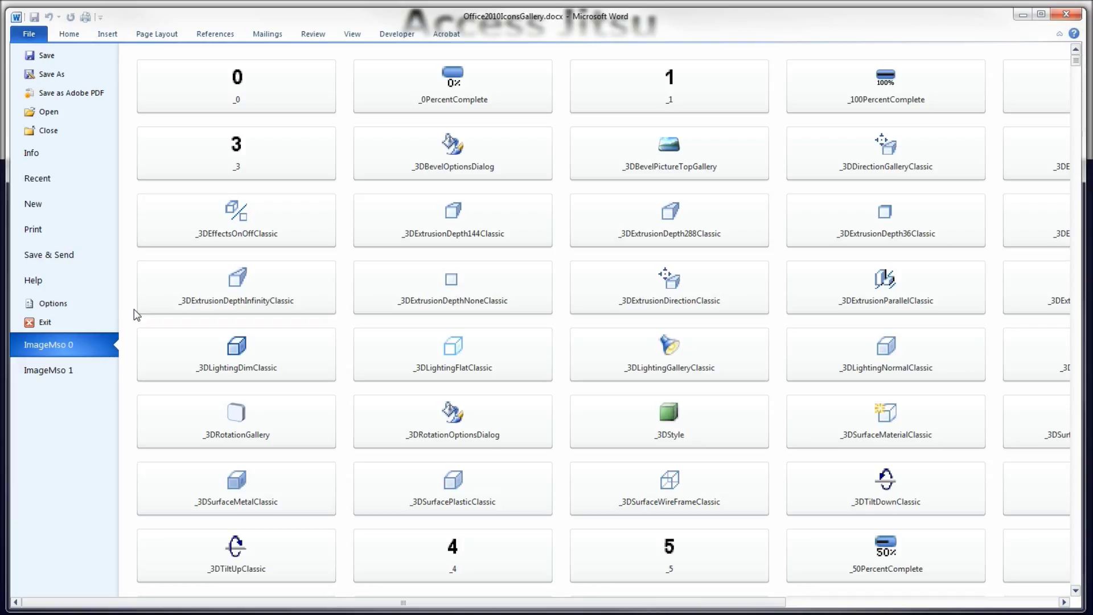
pyautogui.moveTo(346, 274)
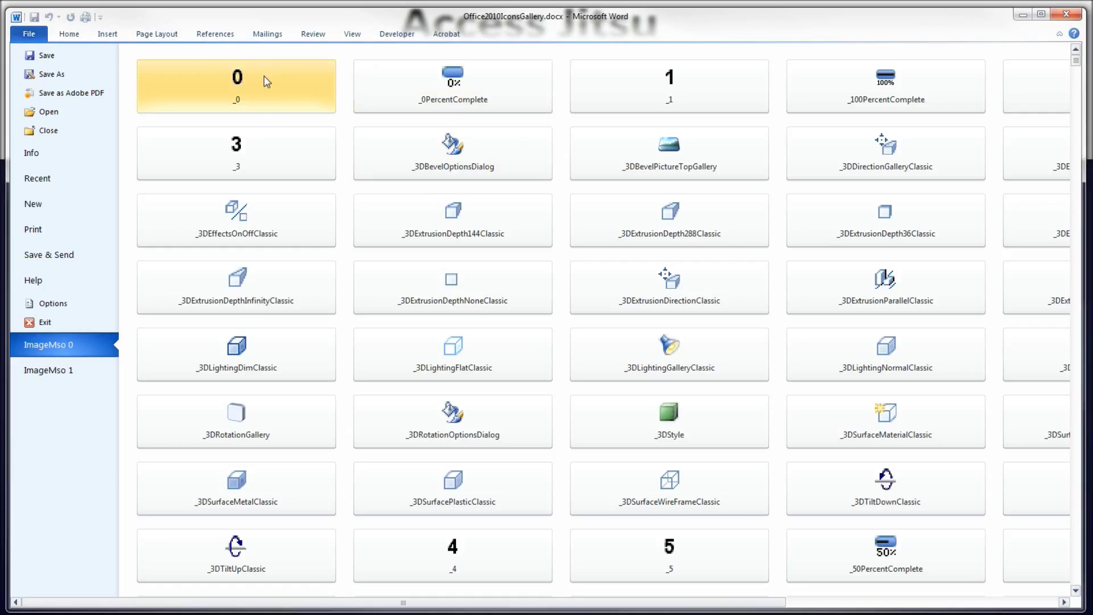
pyautogui.moveTo(264, 86)
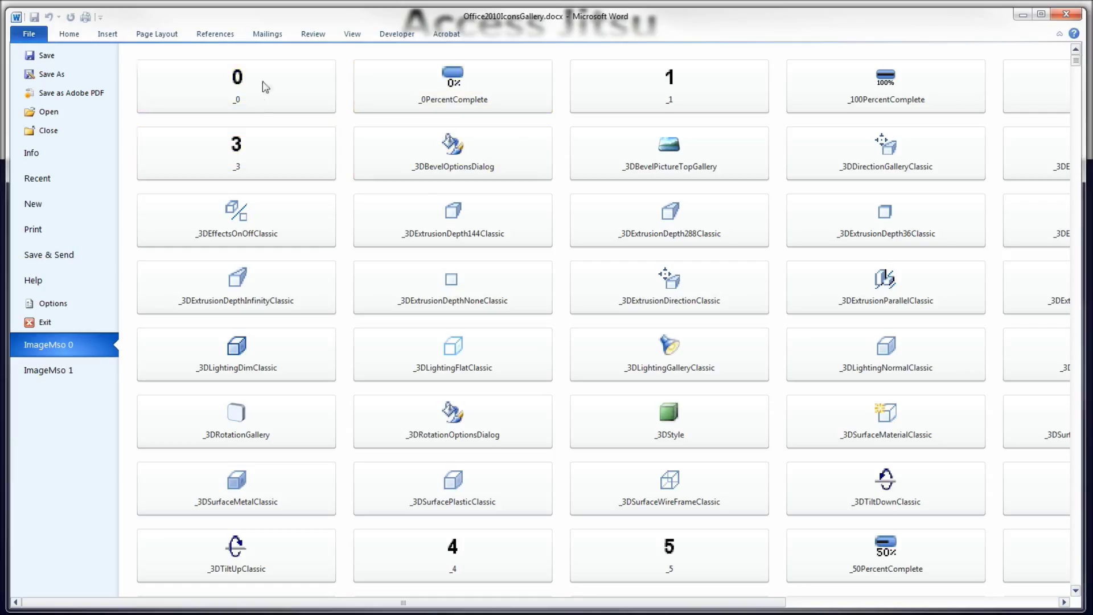
pyautogui.moveTo(658, 459)
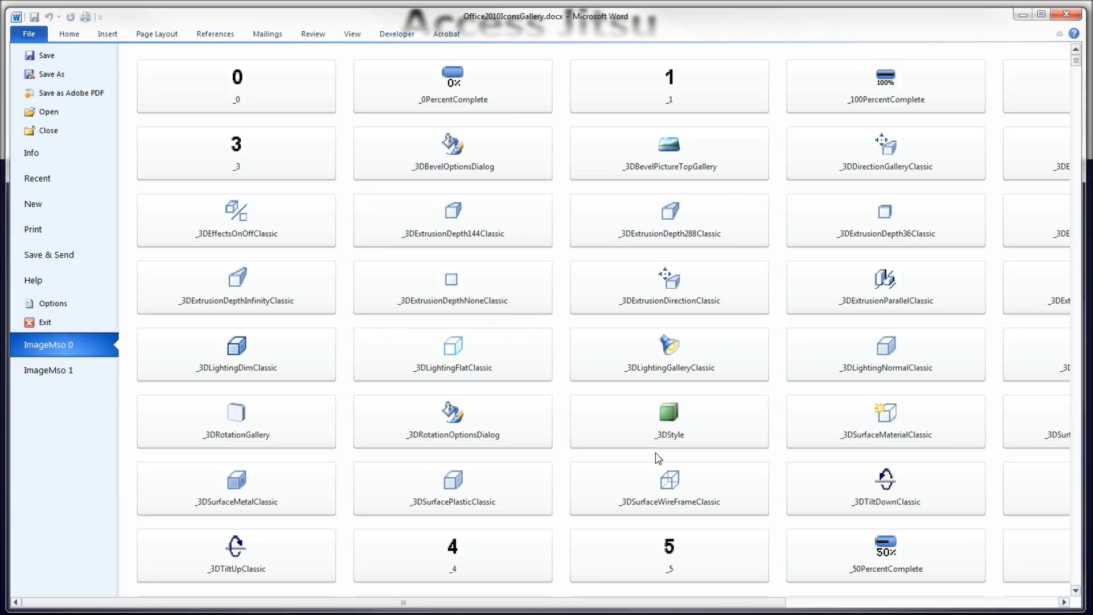
pyautogui.moveTo(886, 87)
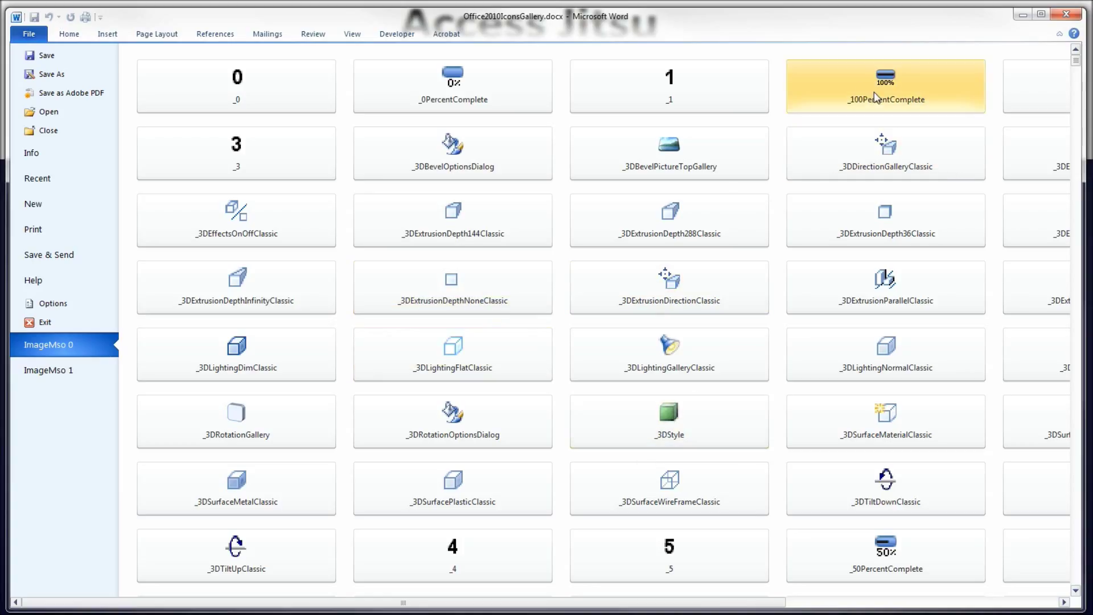
pyautogui.moveTo(1076, 64)
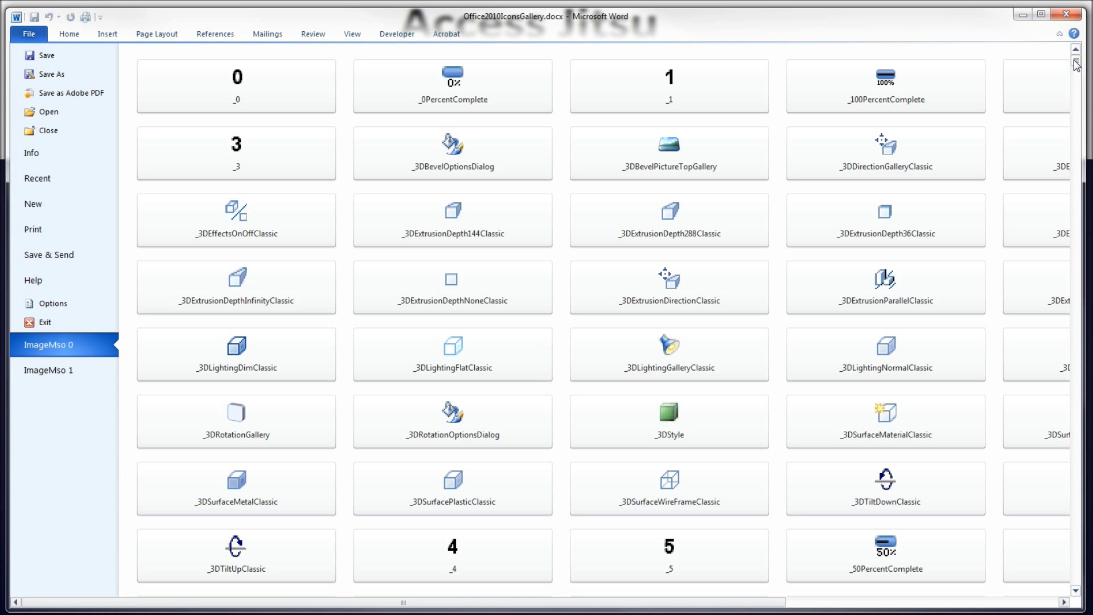
# Step: Scroll the ImageMso 0 gallery past Content, Format and Functions icons to the Gantt icons
pyautogui.scroll(-3)
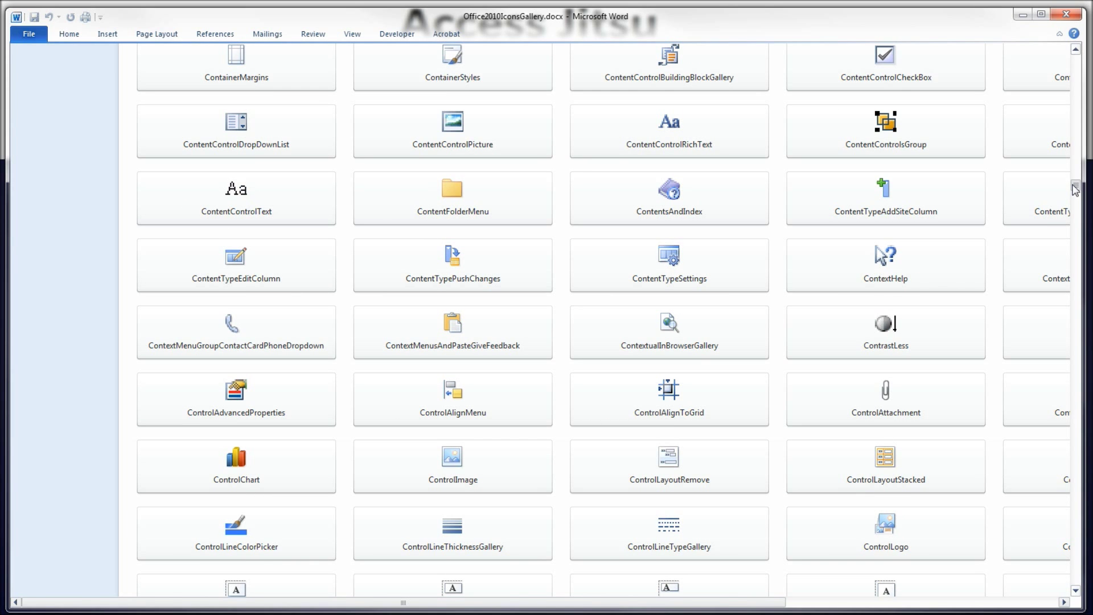
pyautogui.scroll(-3)
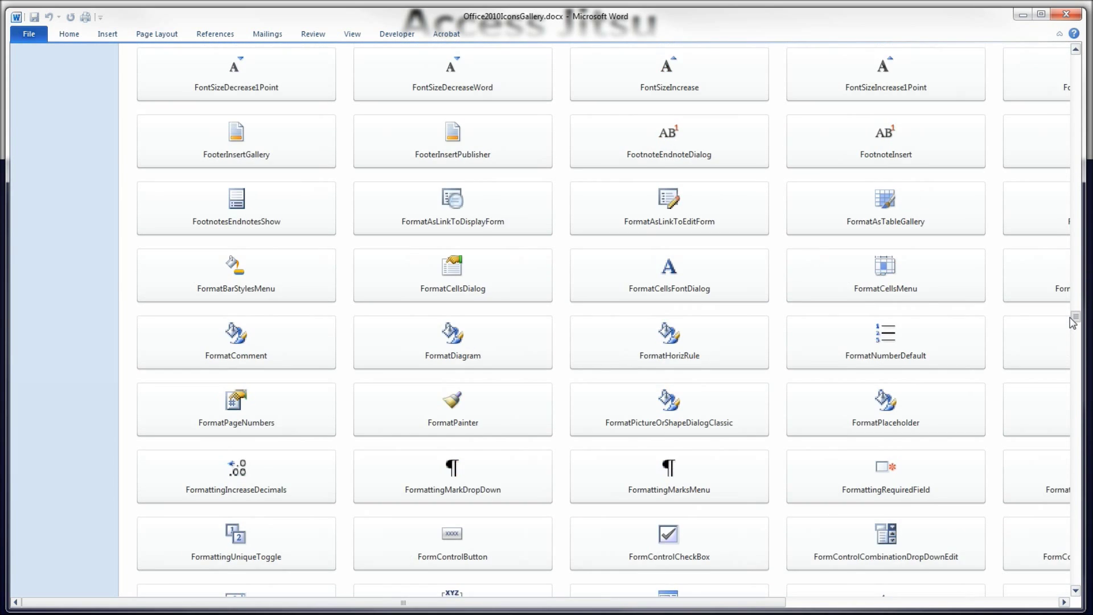
pyautogui.scroll(-3)
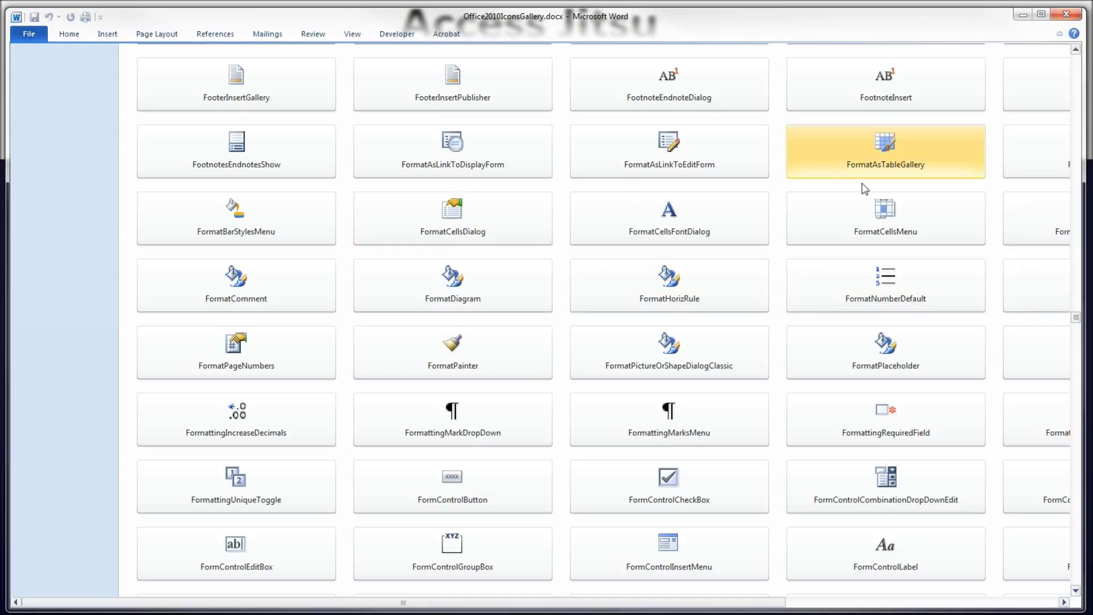
pyautogui.moveTo(863, 191)
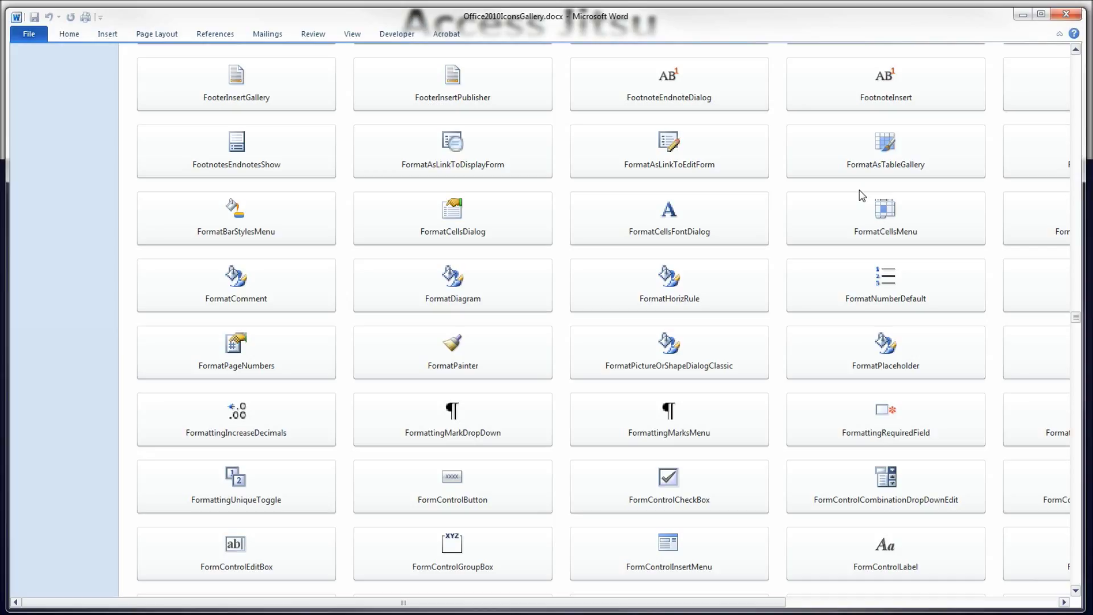
pyautogui.moveTo(877, 214)
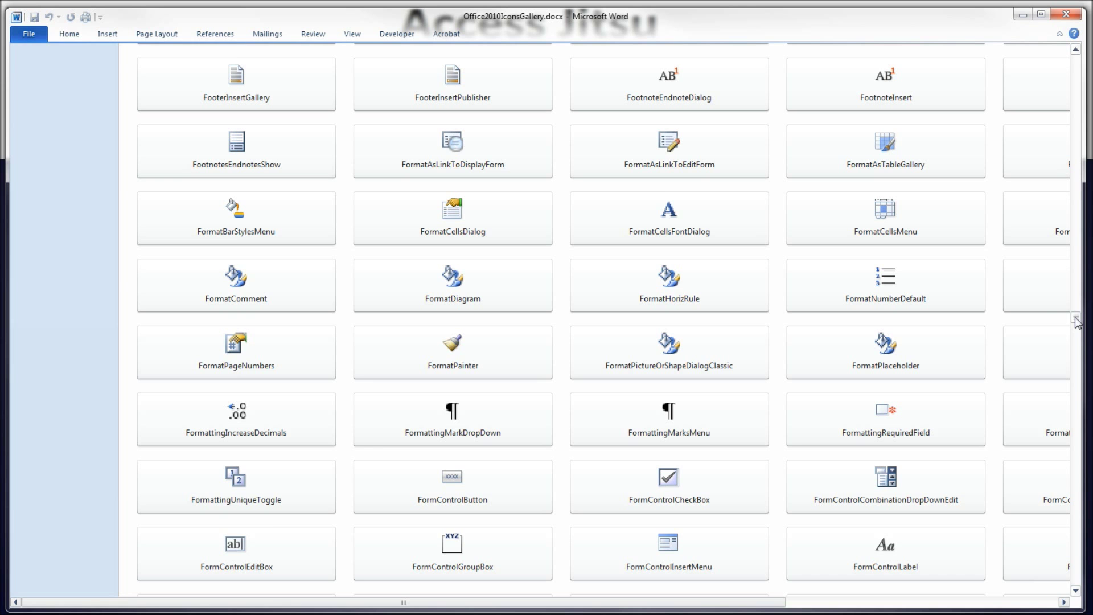
pyautogui.scroll(-3)
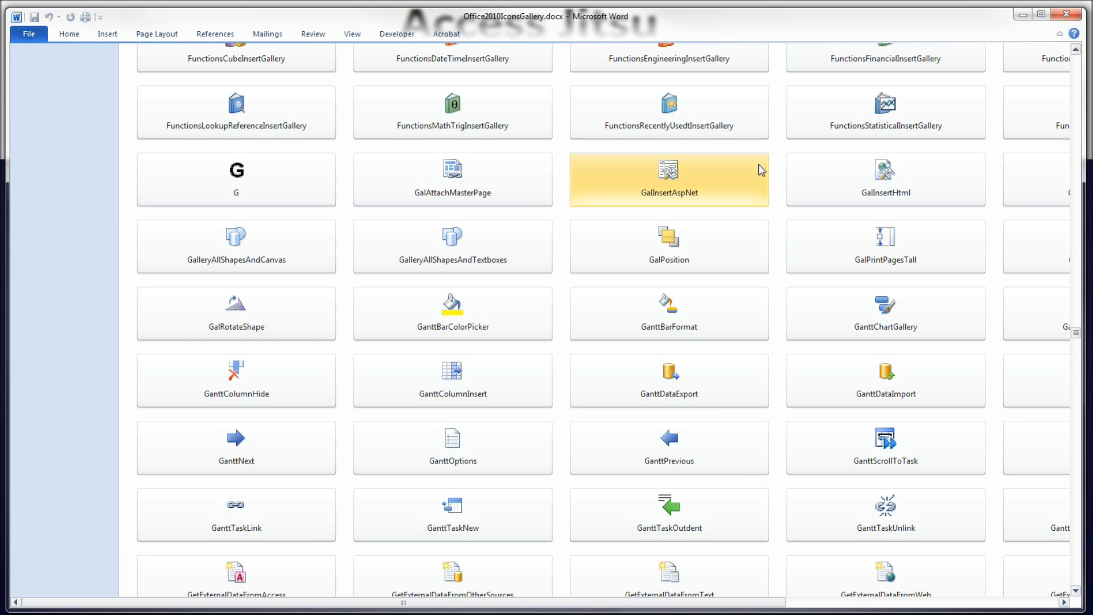
pyautogui.moveTo(753, 195)
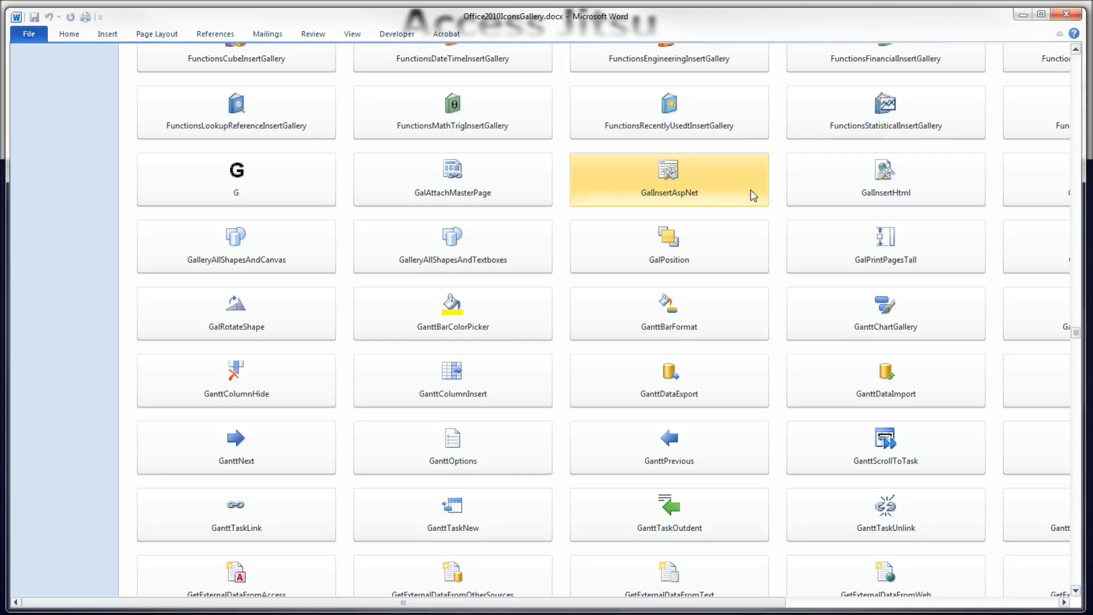
pyautogui.moveTo(650, 203)
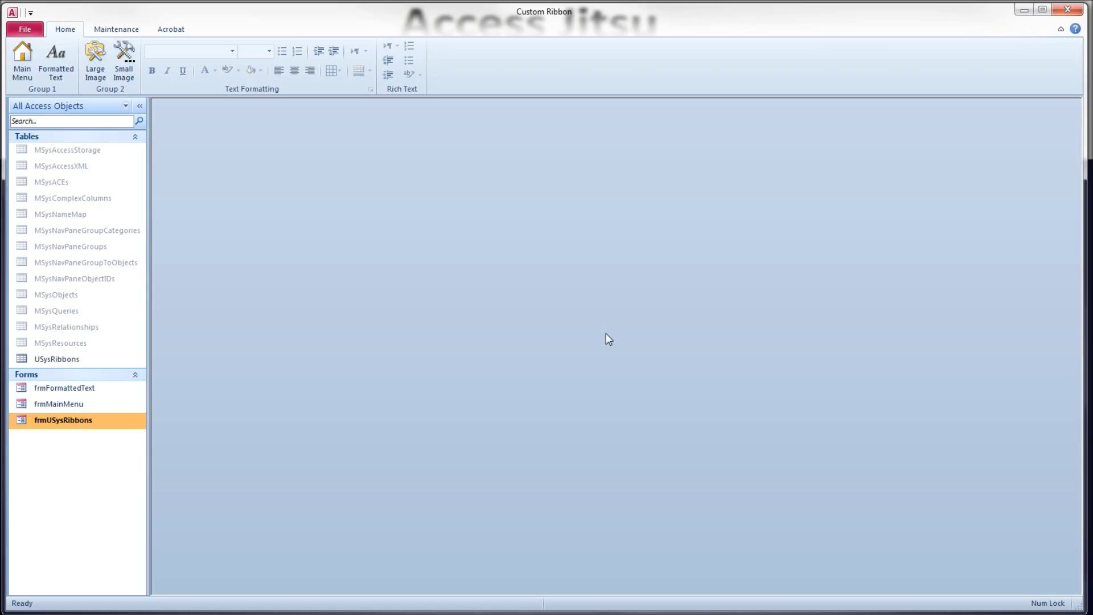
pyautogui.moveTo(559, 324)
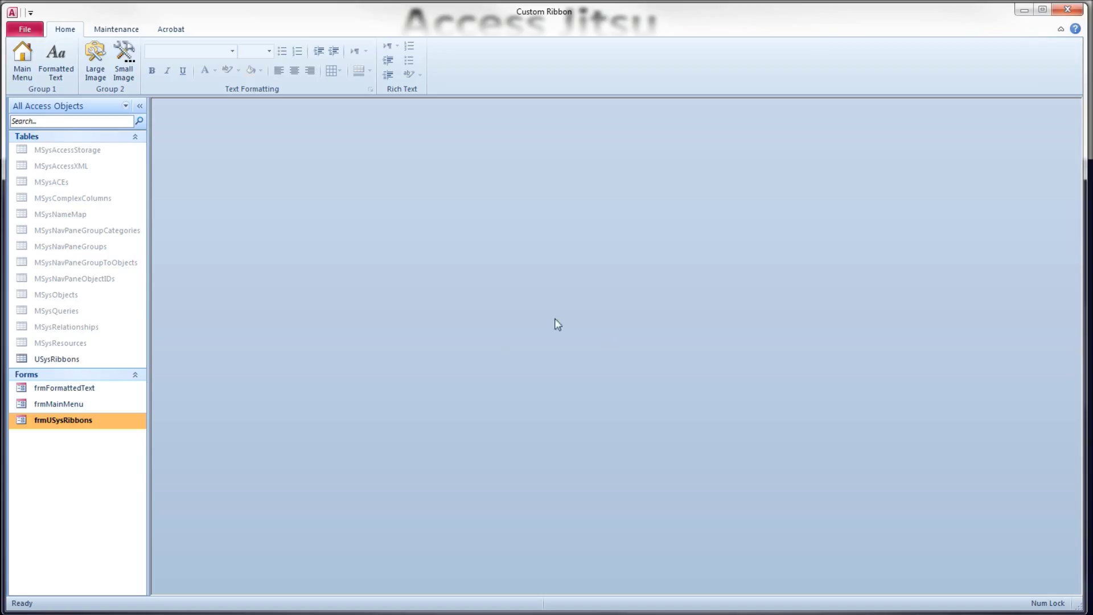
pyautogui.moveTo(22, 59)
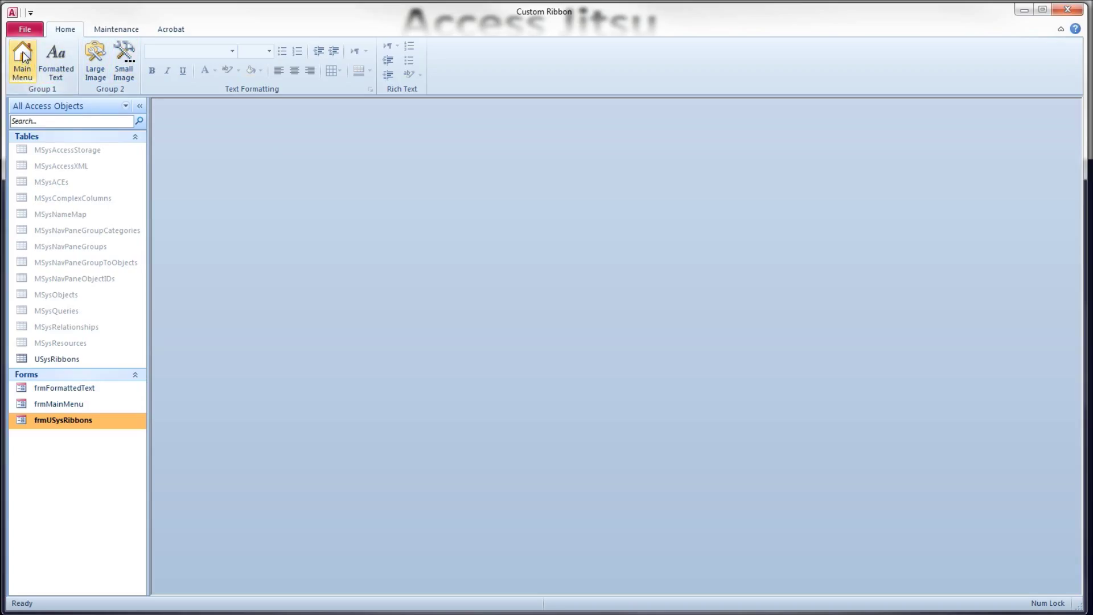
pyautogui.moveTo(94, 56)
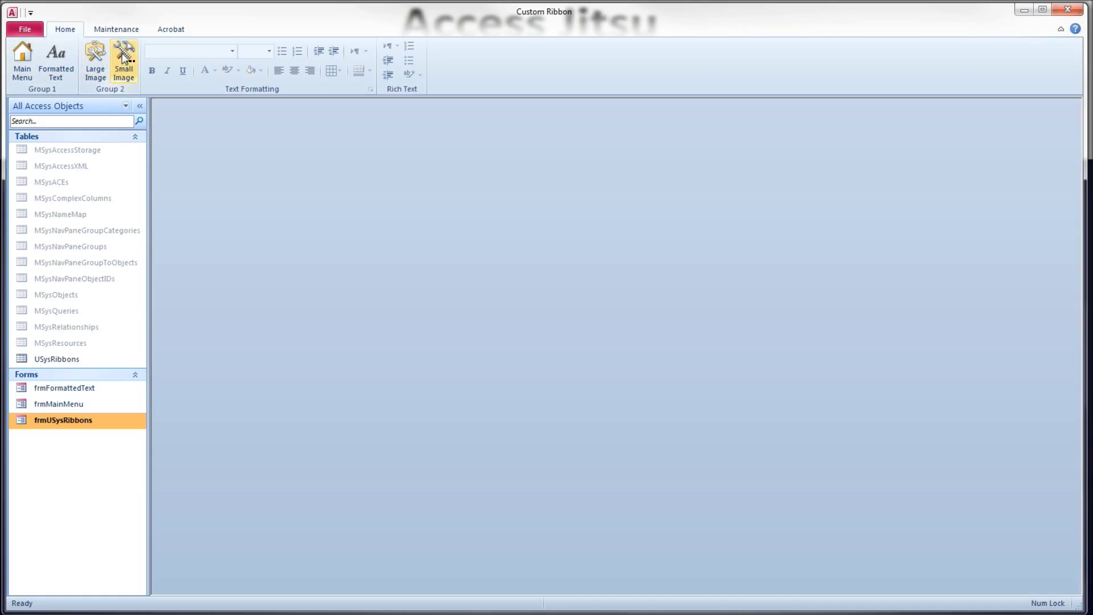
pyautogui.moveTo(124, 59)
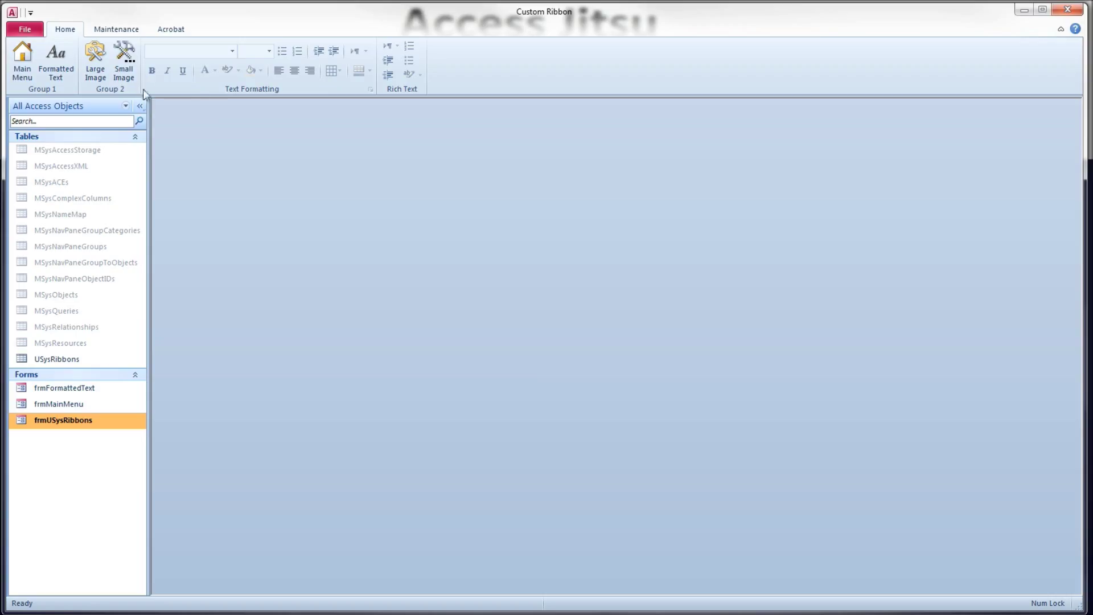
pyautogui.moveTo(123, 60)
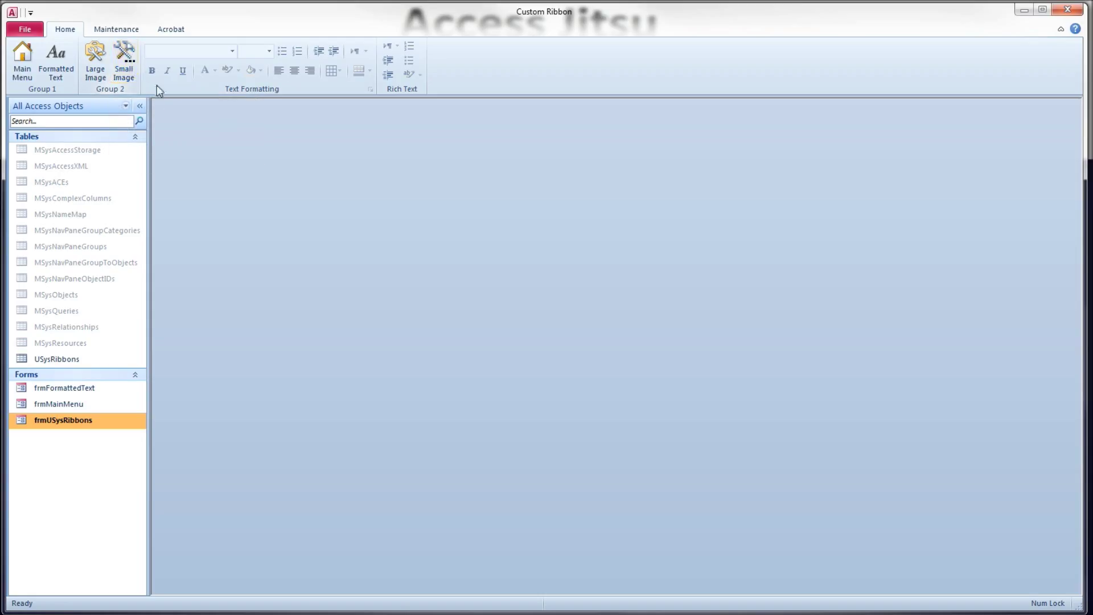
pyautogui.moveTo(94, 59)
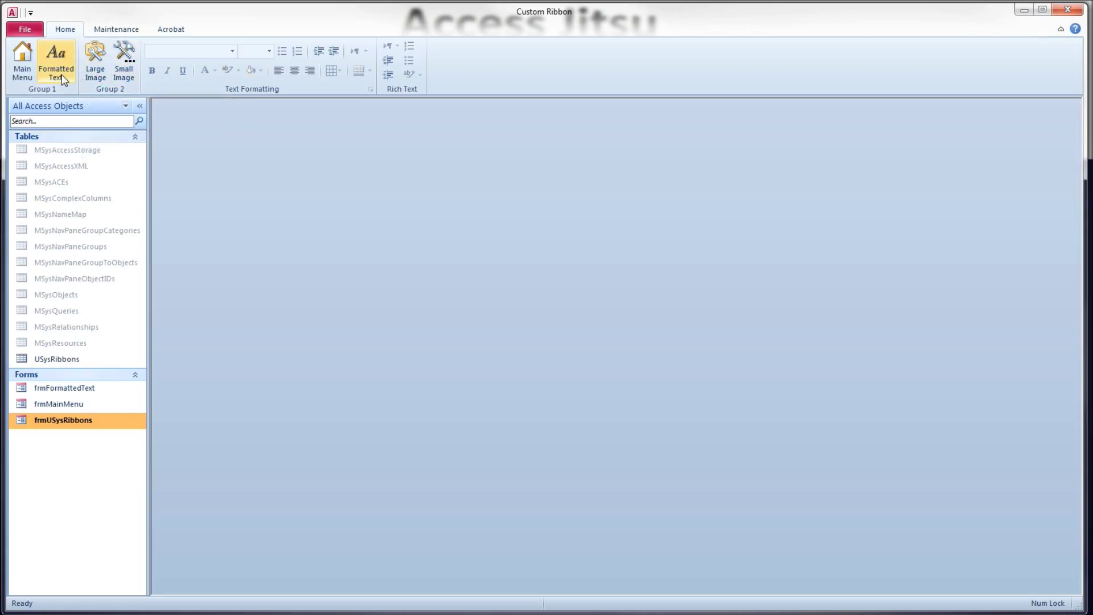
pyautogui.moveTo(56, 59)
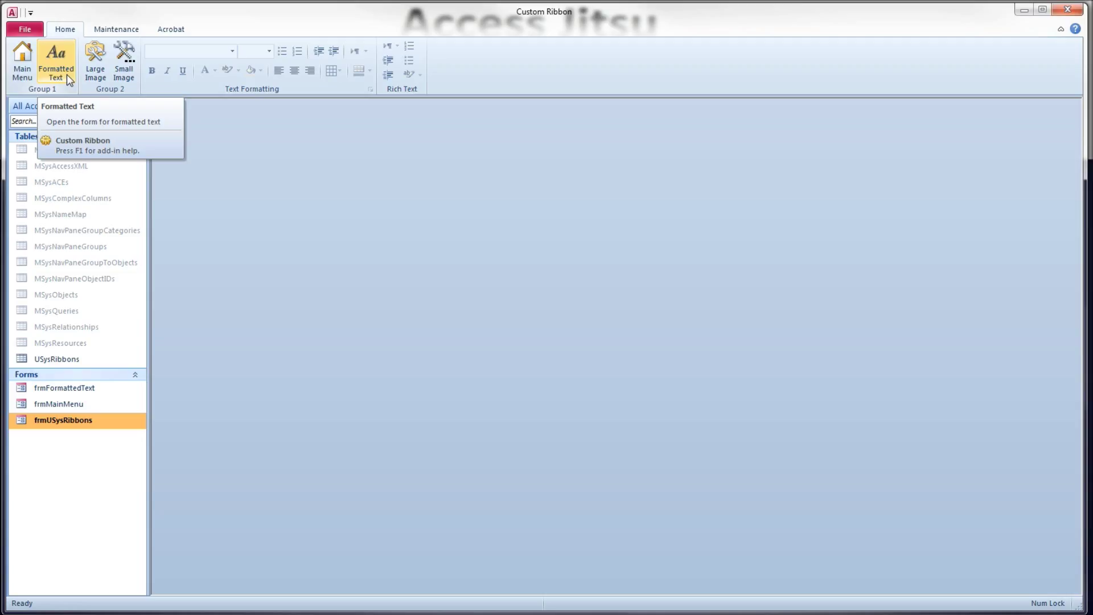
# Step: Switch the custom Access ribbon to its Maintenance tab showing Group M1 and Compact and Repair
pyautogui.click(116, 29)
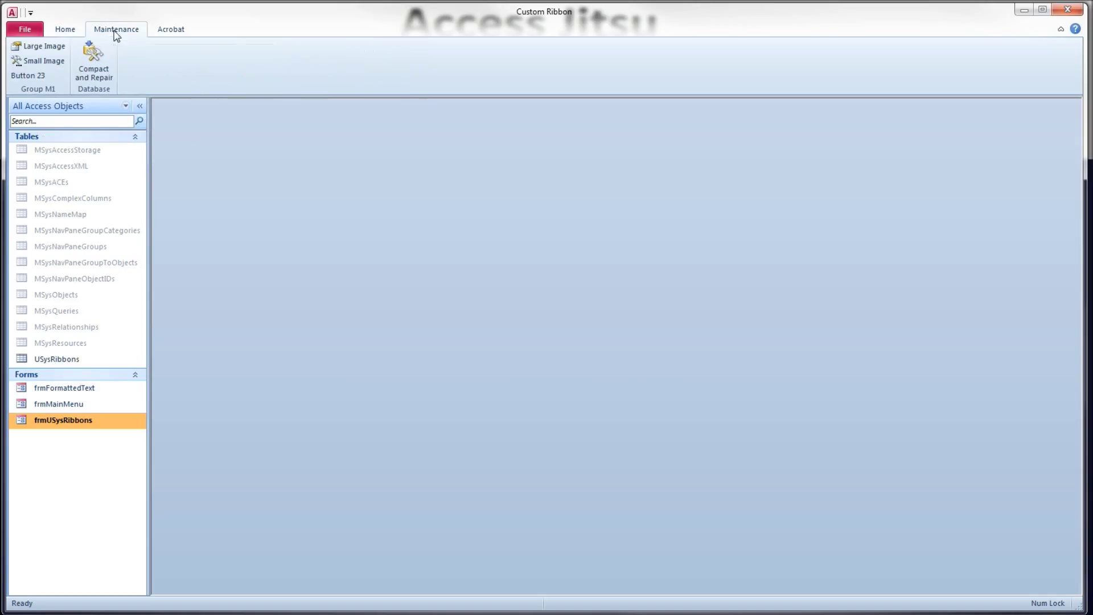
pyautogui.moveTo(215, 193)
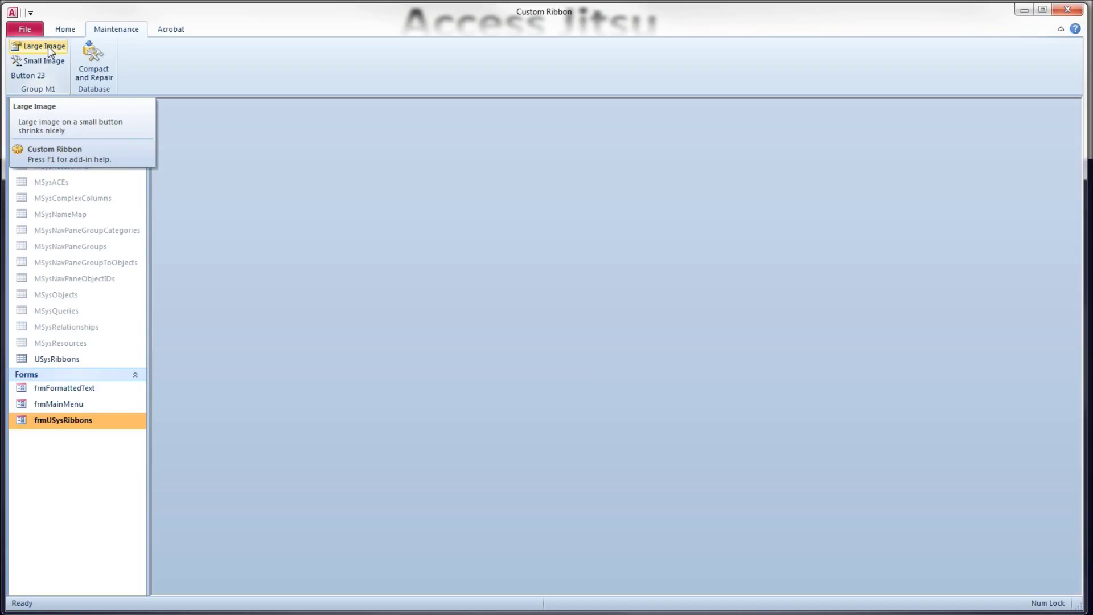
pyautogui.moveTo(44, 61)
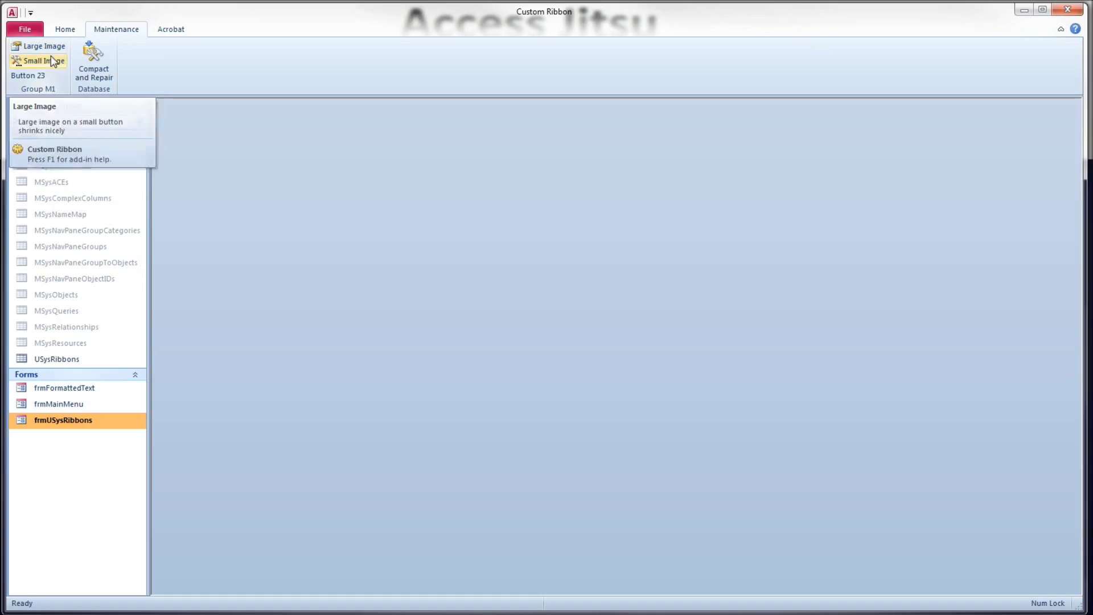
pyautogui.moveTo(40, 61)
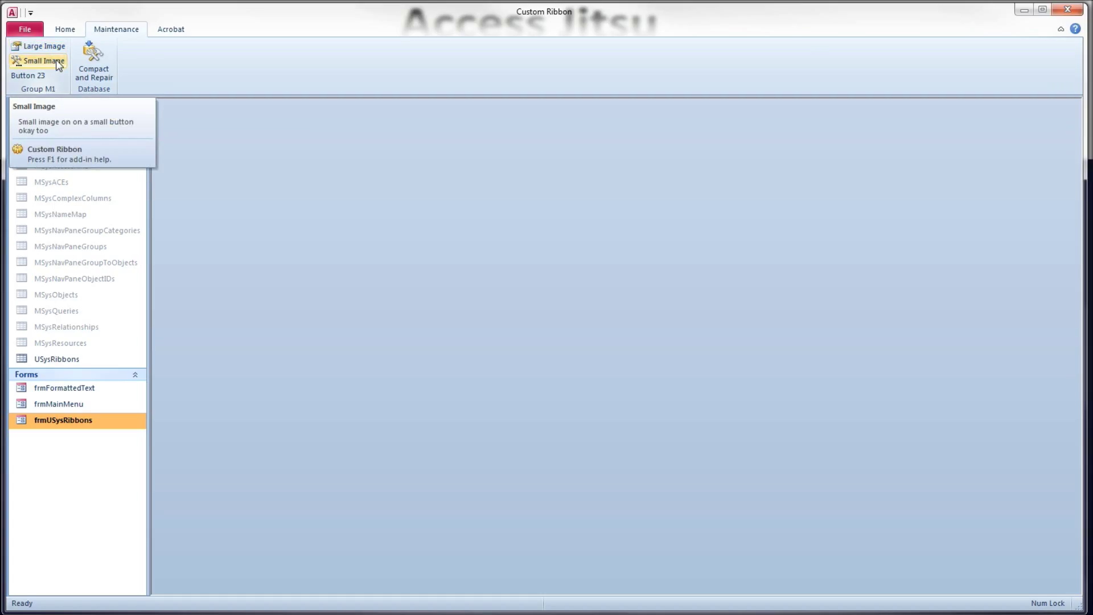
pyautogui.moveTo(58, 65)
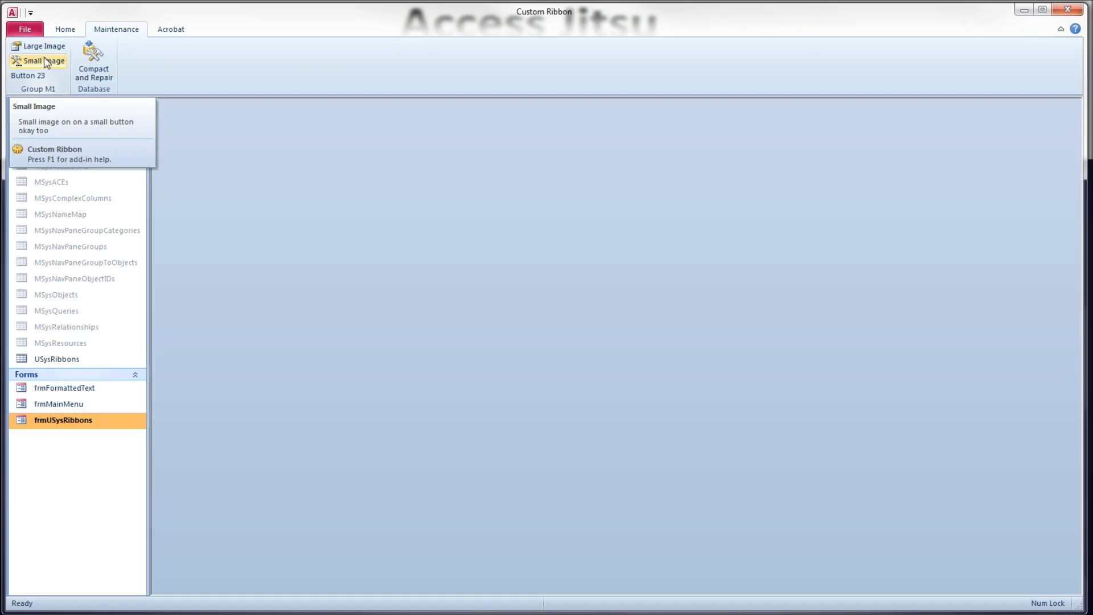
# Step: After checking the Large Image and Small Image tooltips, return to the custom Home tab
pyautogui.click(65, 29)
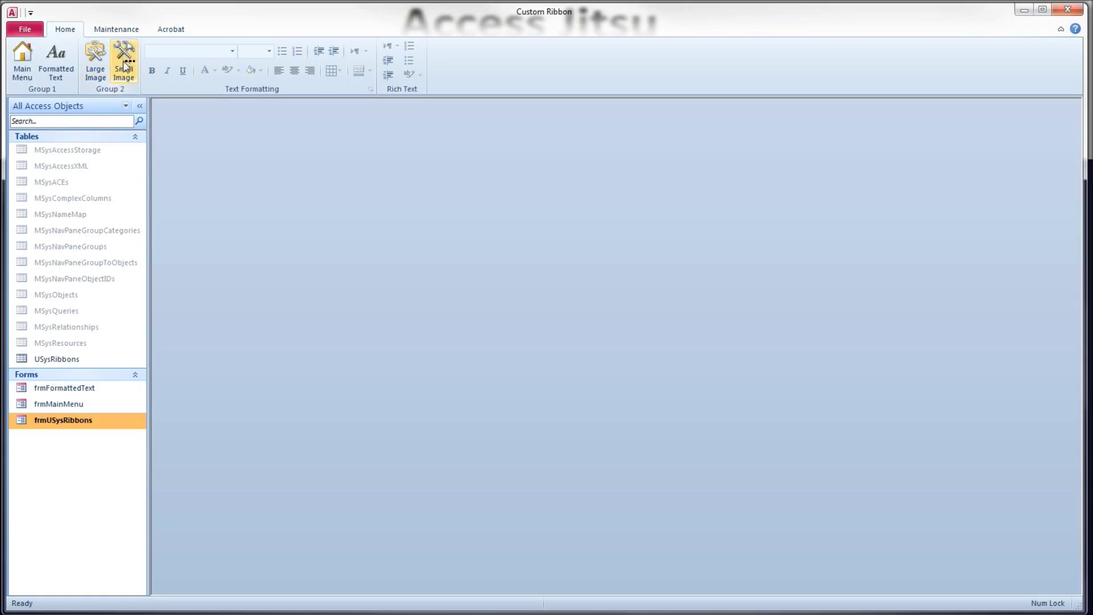